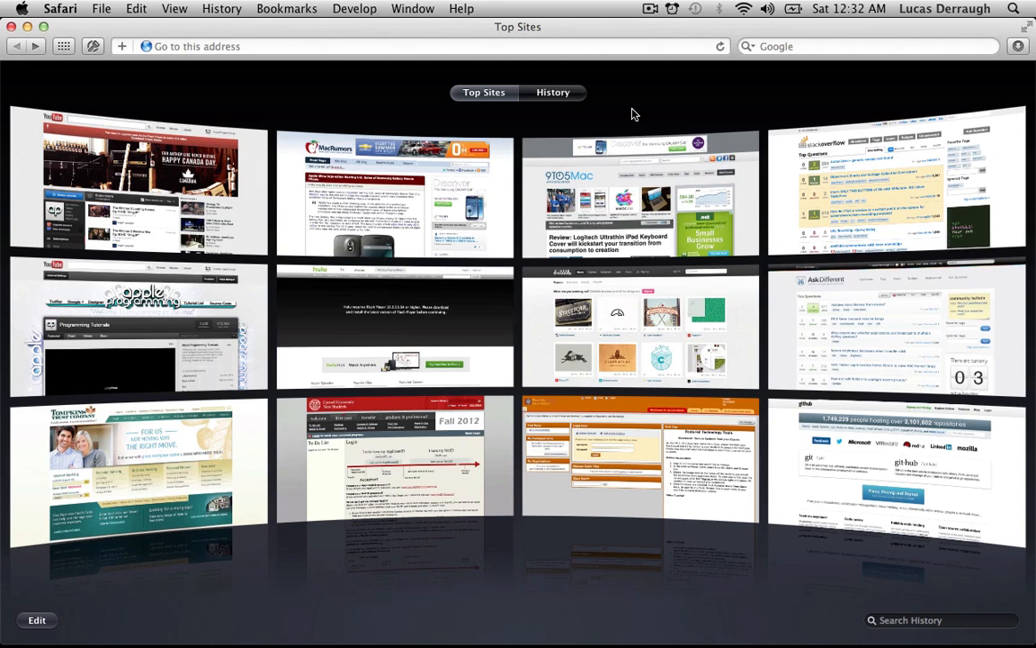
mouse_move(491, 41)
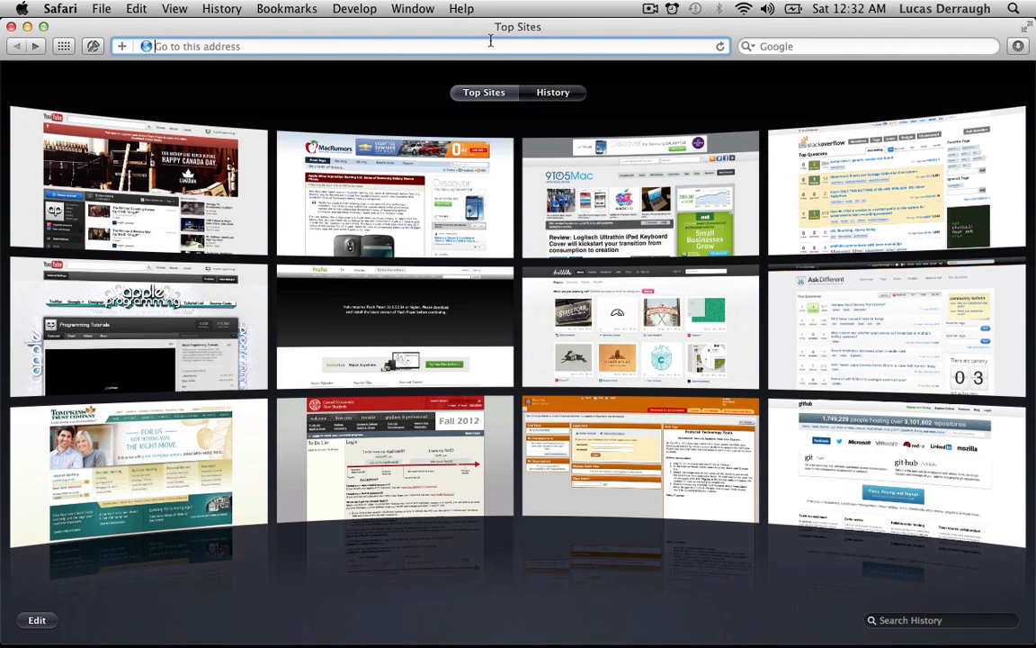
Navigate to developer.apple.com from the address bar to reach the Apple Developer home page.
text(developer.apple.com/)
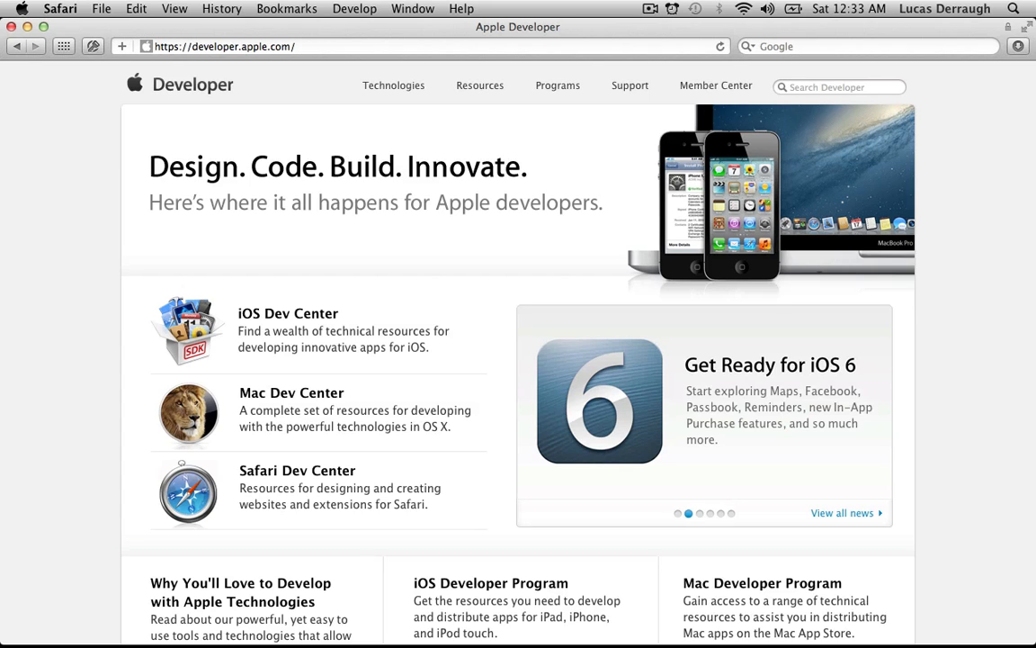
Browse the Apple Developer Programs page and follow the link to the developer program comparison.
click(698, 513)
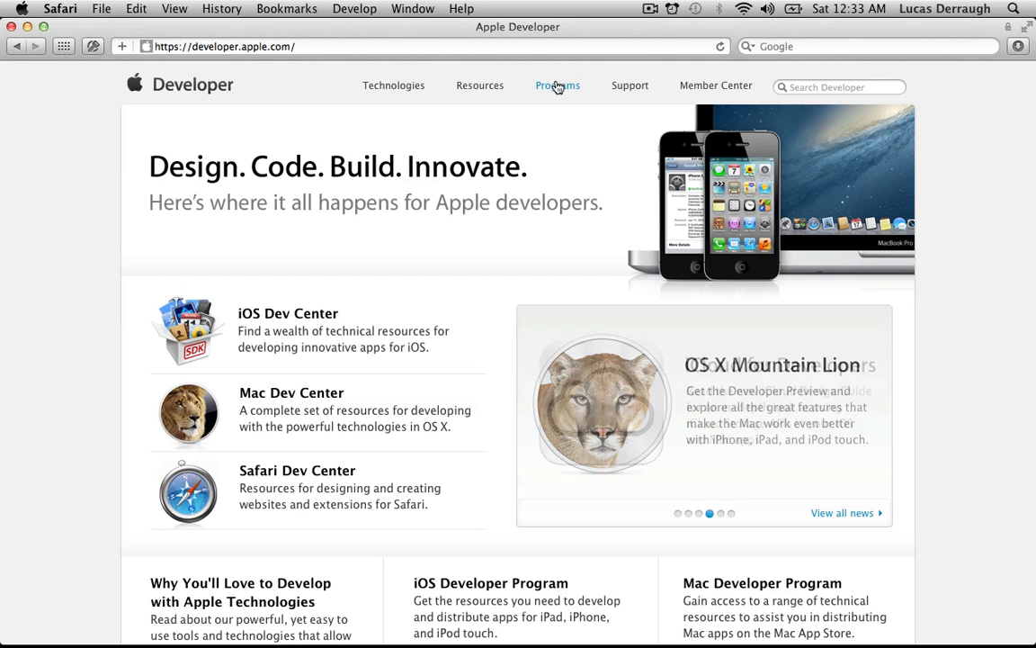
click(558, 85)
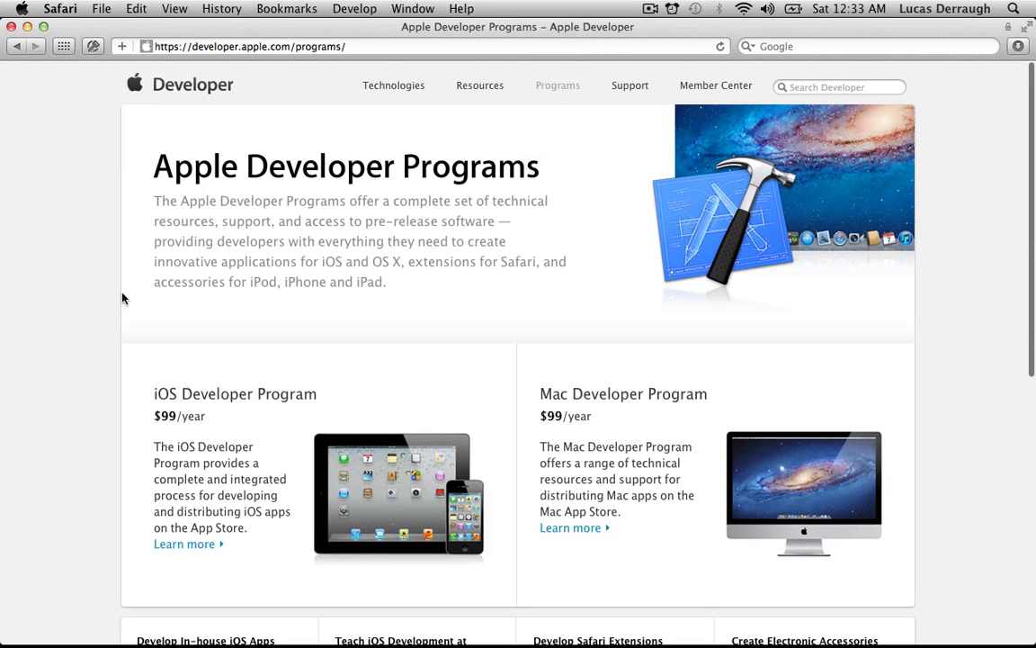
mouse_move(98, 306)
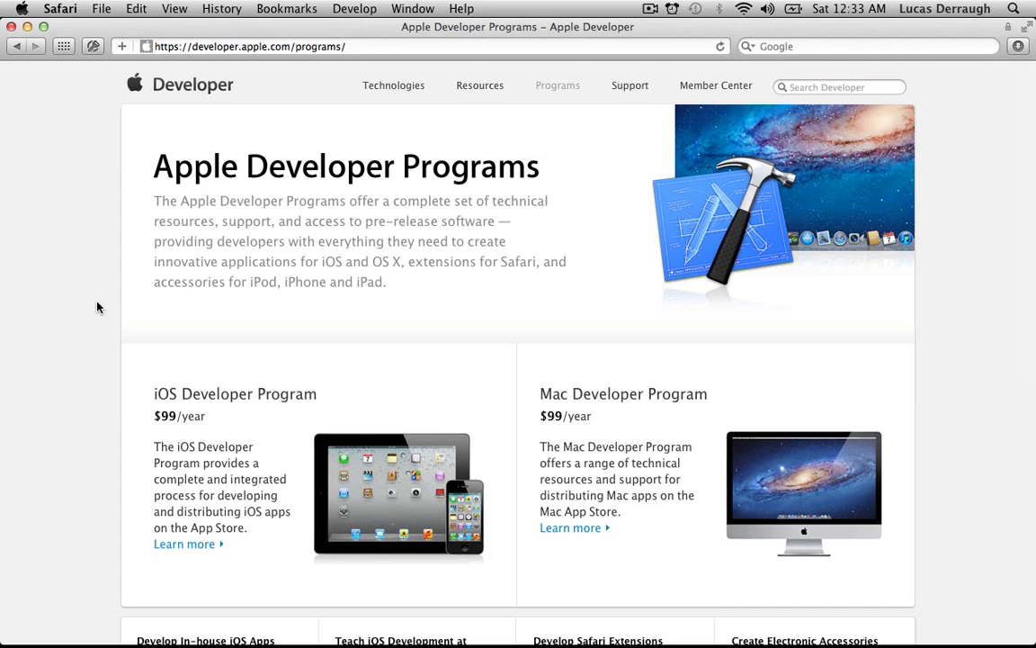
scroll(down, 3)
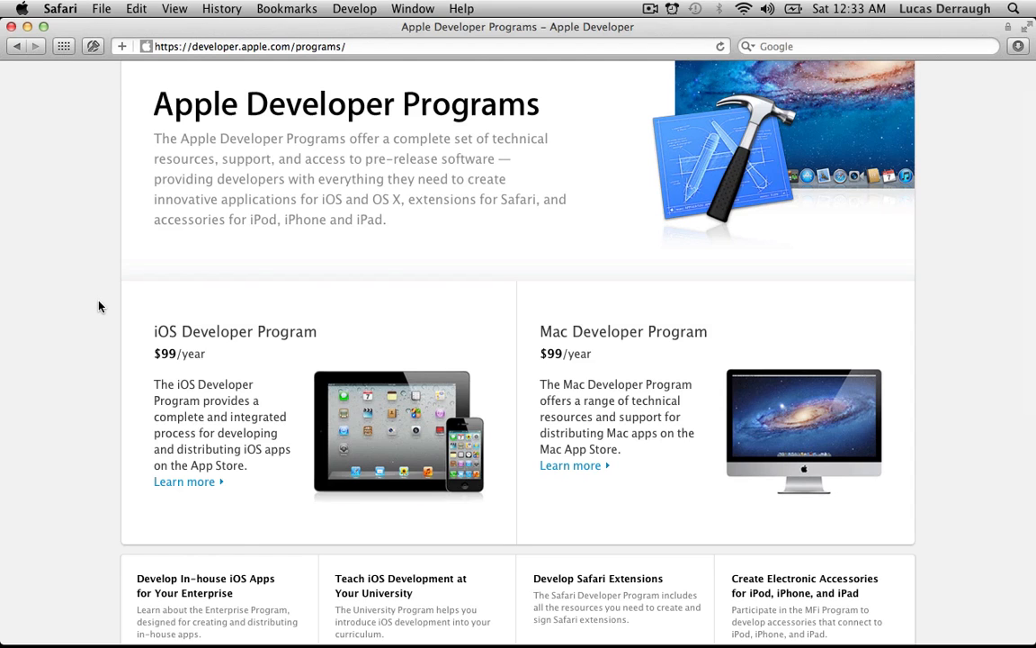
scroll(up, 3)
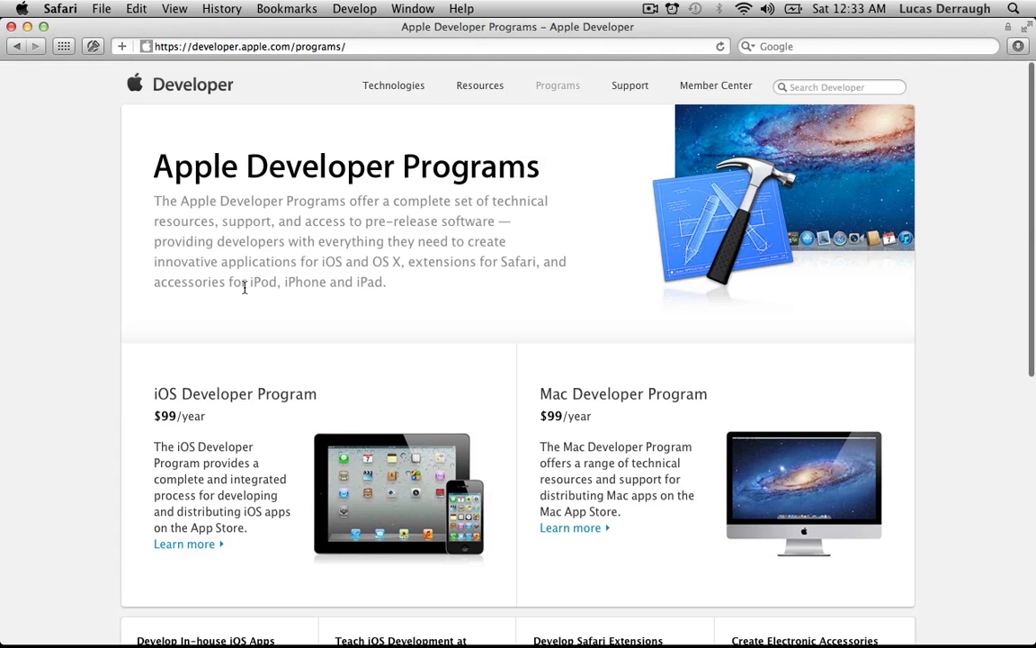
mouse_move(266, 86)
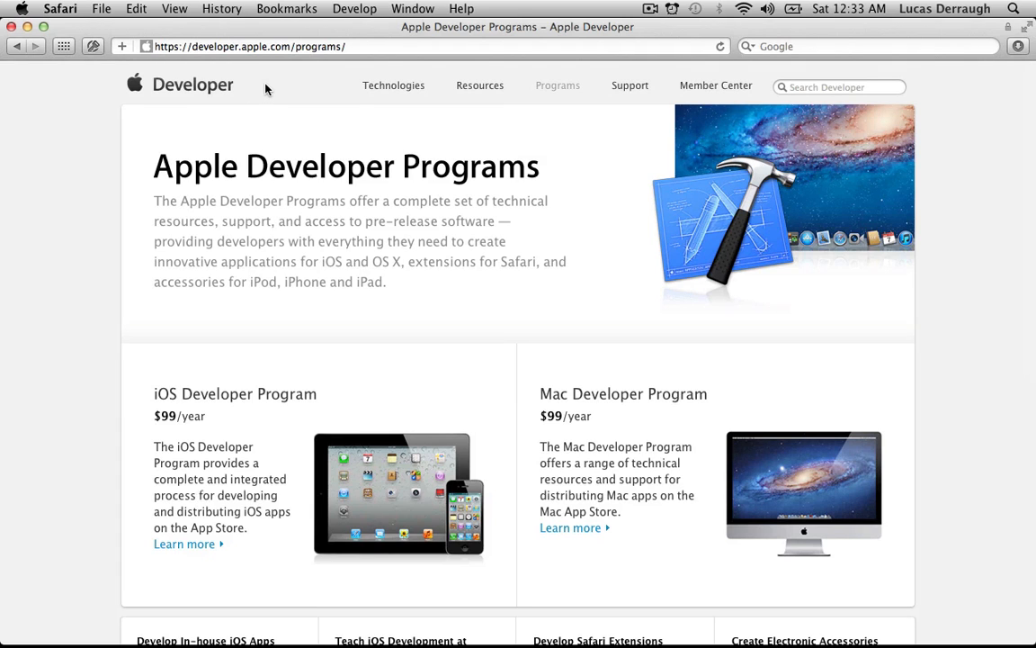
mouse_move(340, 317)
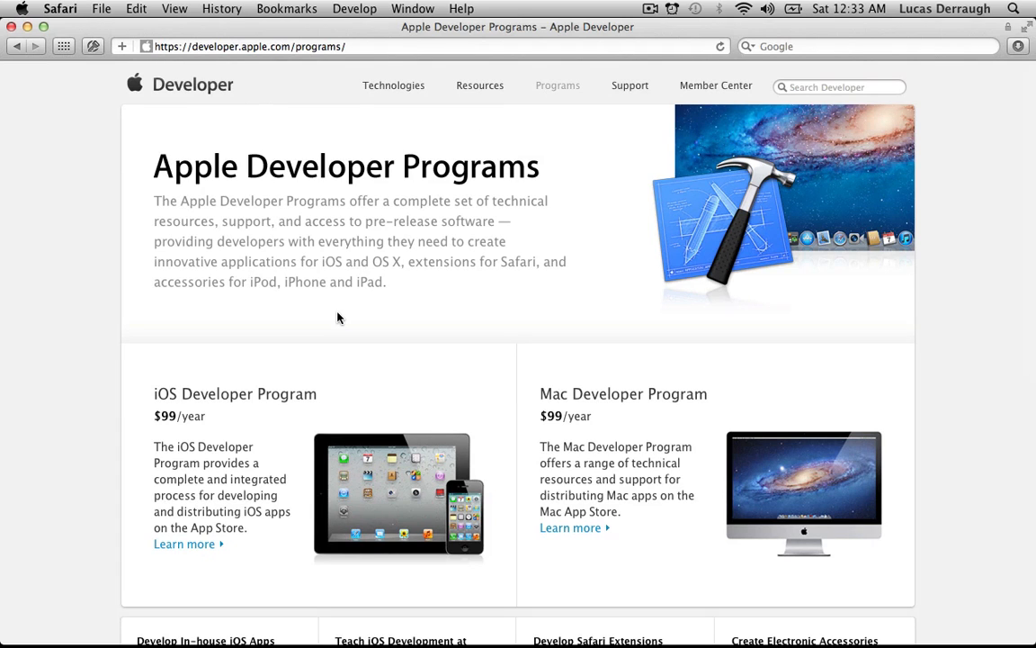
scroll(down, 3)
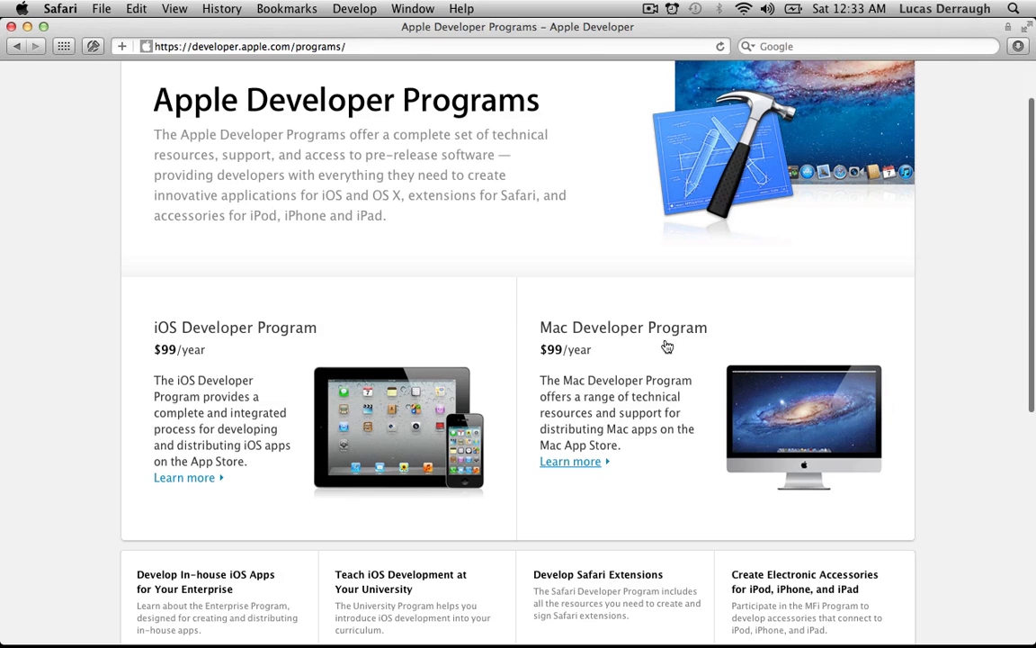
mouse_move(661, 352)
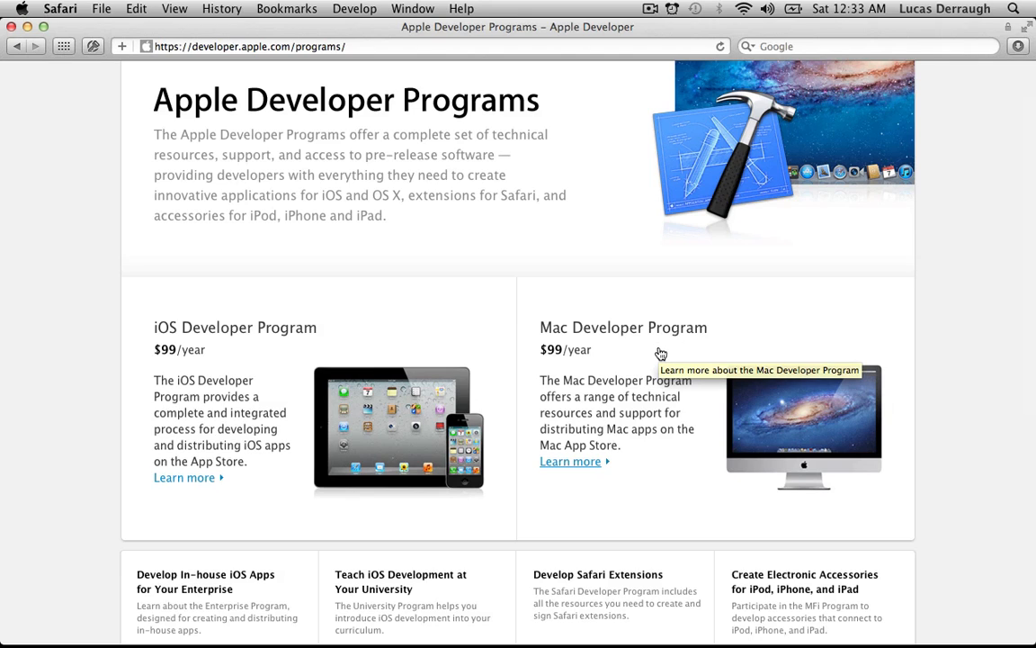
mouse_move(575, 468)
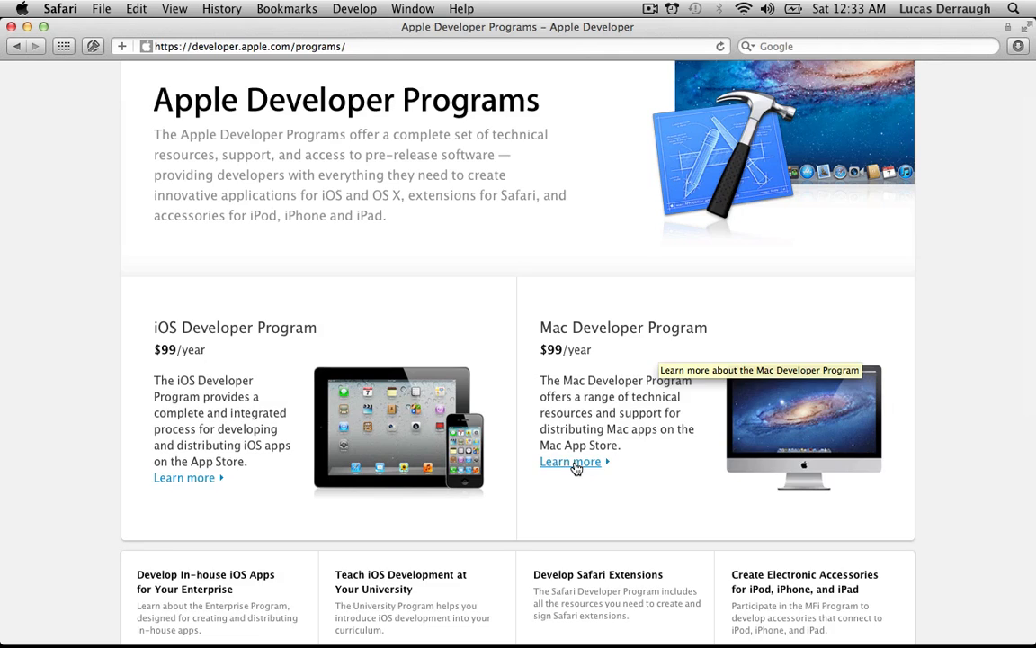
scroll(down, 3)
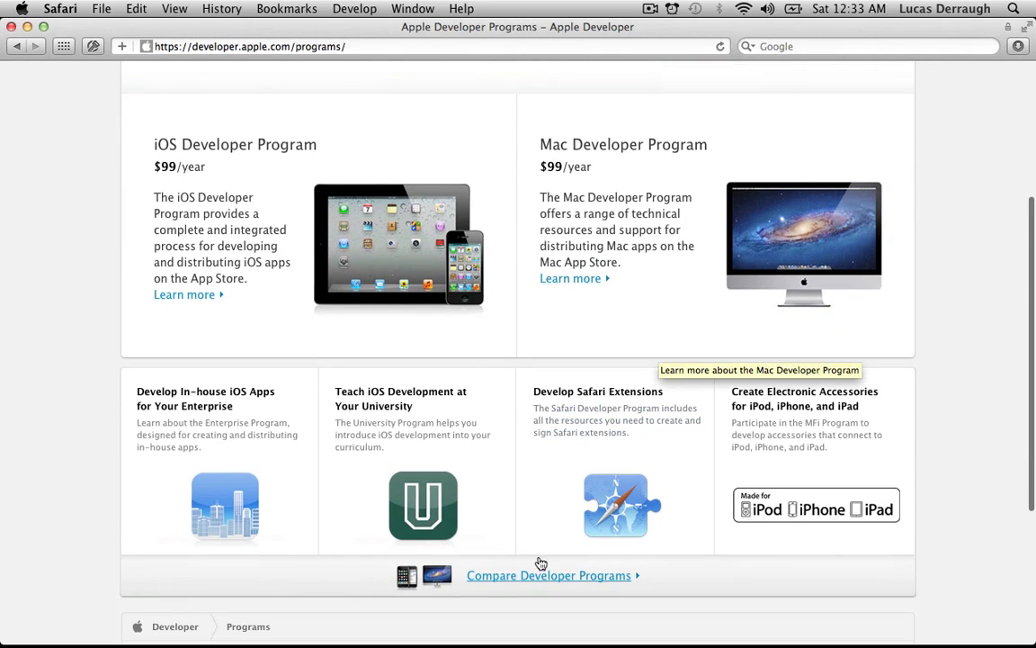
click(547, 576)
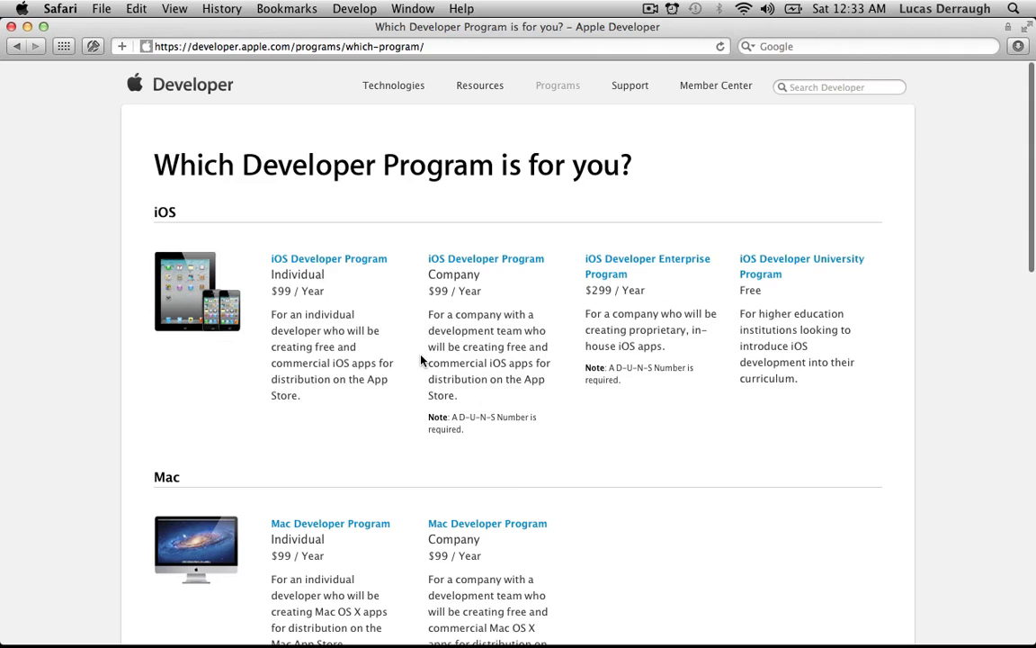
mouse_move(414, 349)
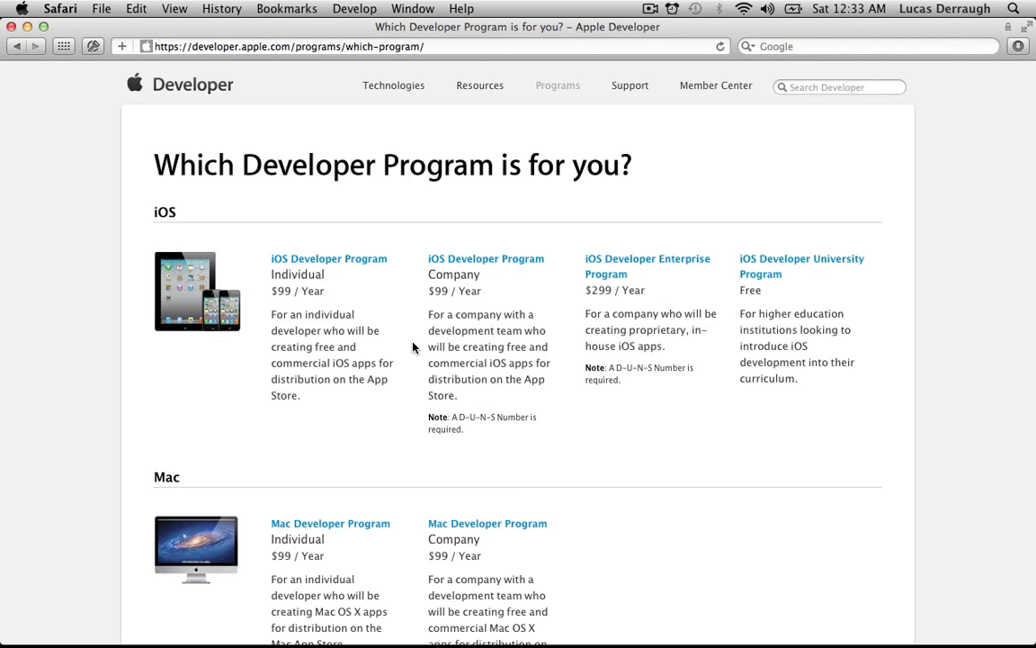
mouse_move(504, 315)
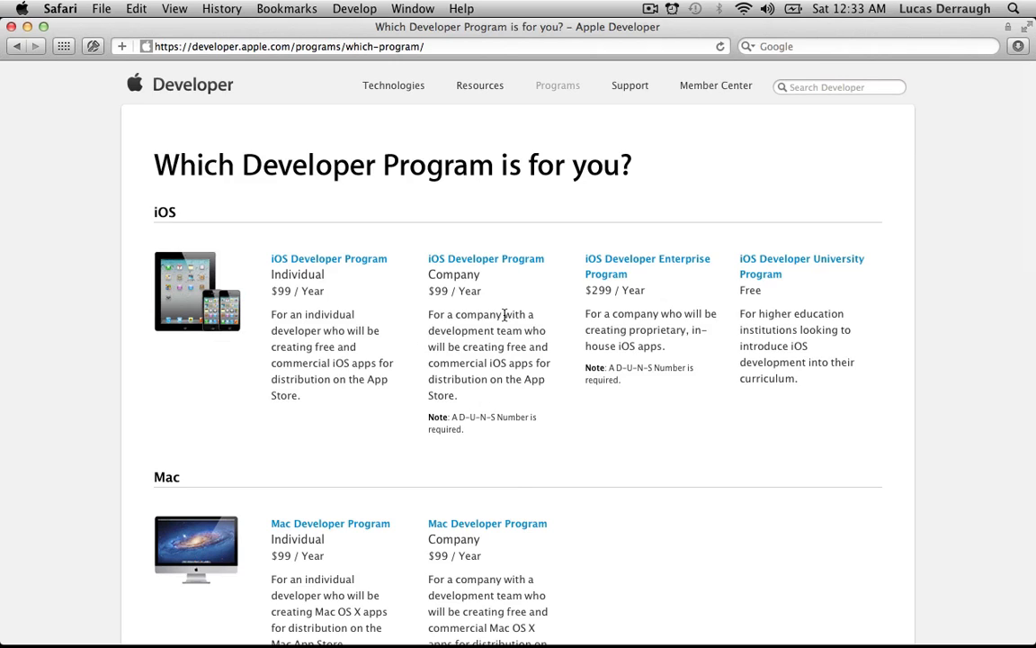
mouse_move(468, 260)
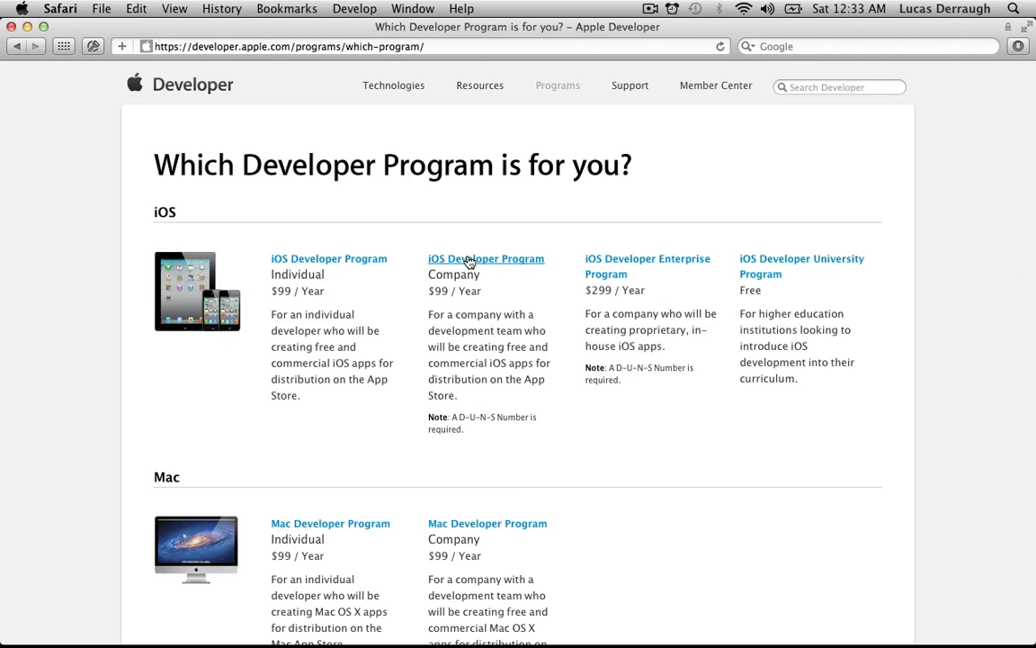
mouse_move(374, 266)
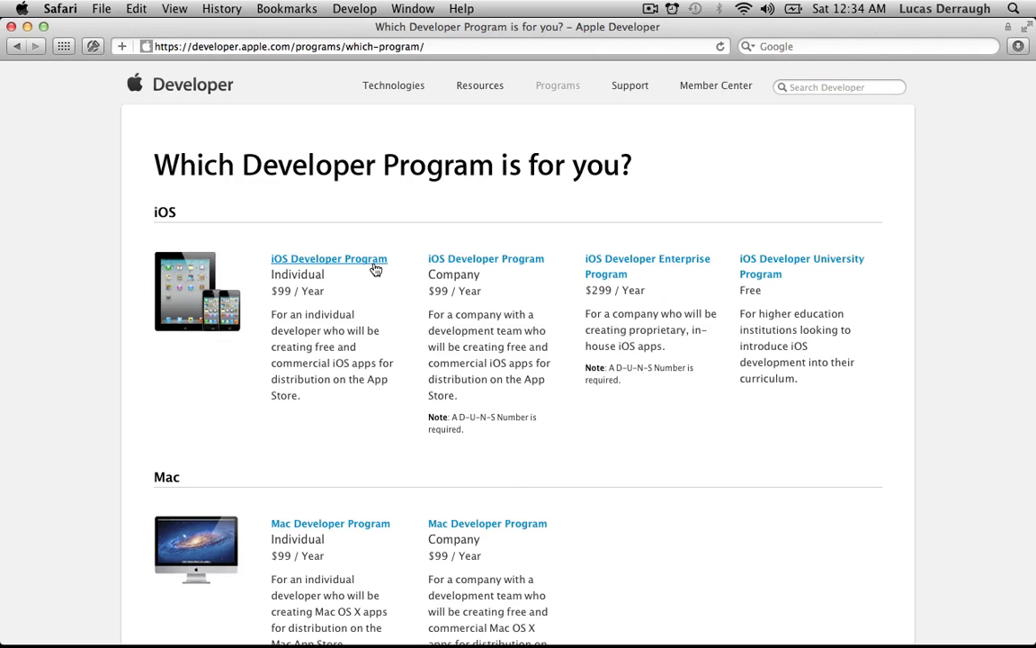
mouse_move(324, 261)
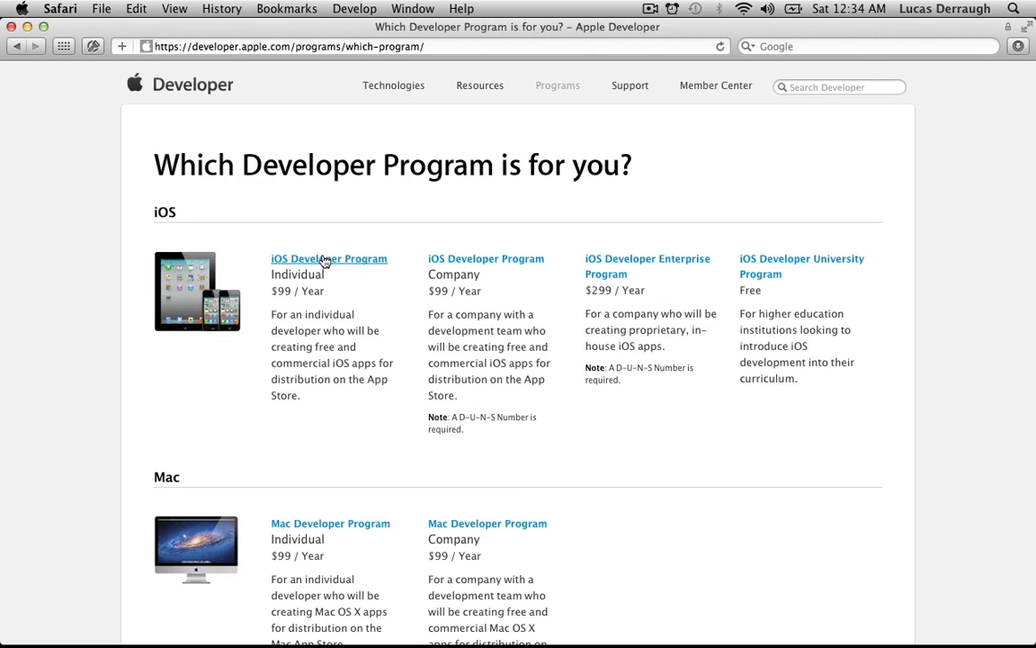
Choose the Mac Developer Program (Individual) from the comparison list to load its $99/year page.
scroll(down, 3)
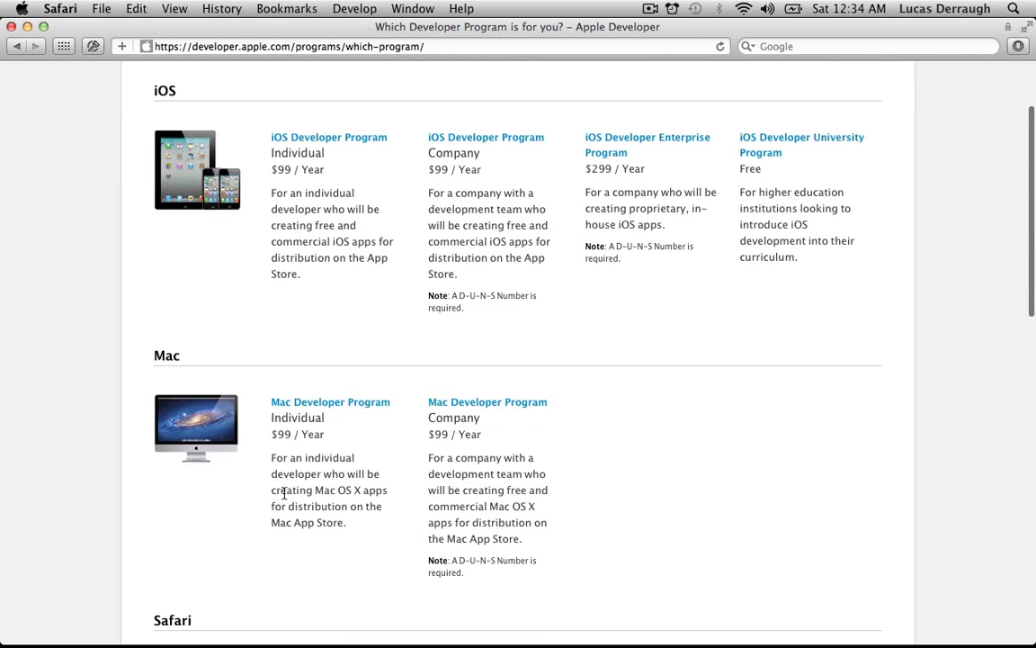
mouse_move(309, 410)
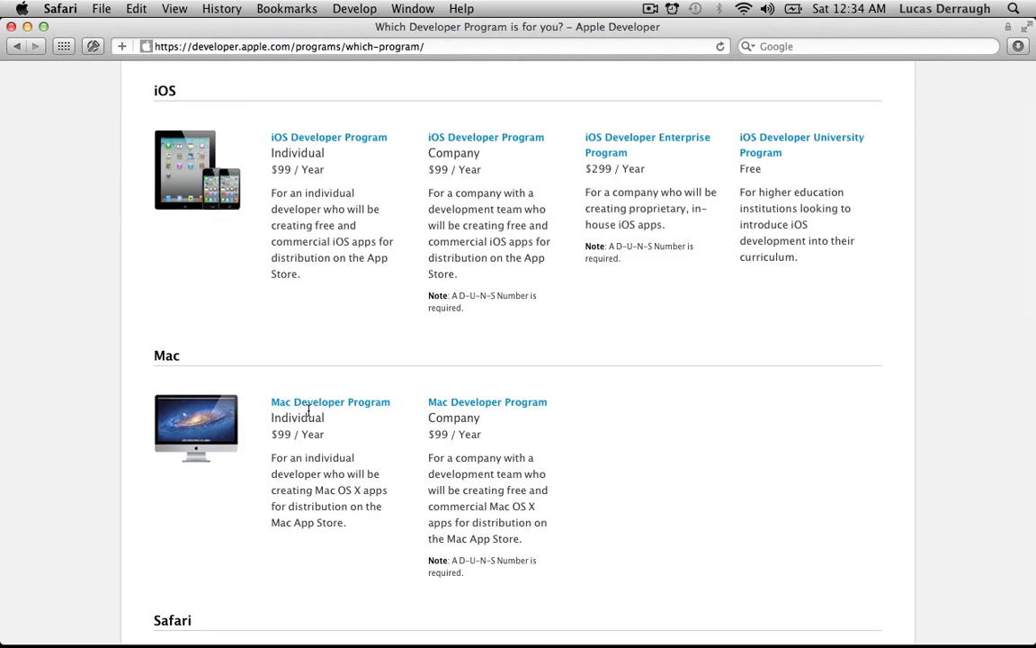
mouse_move(310, 140)
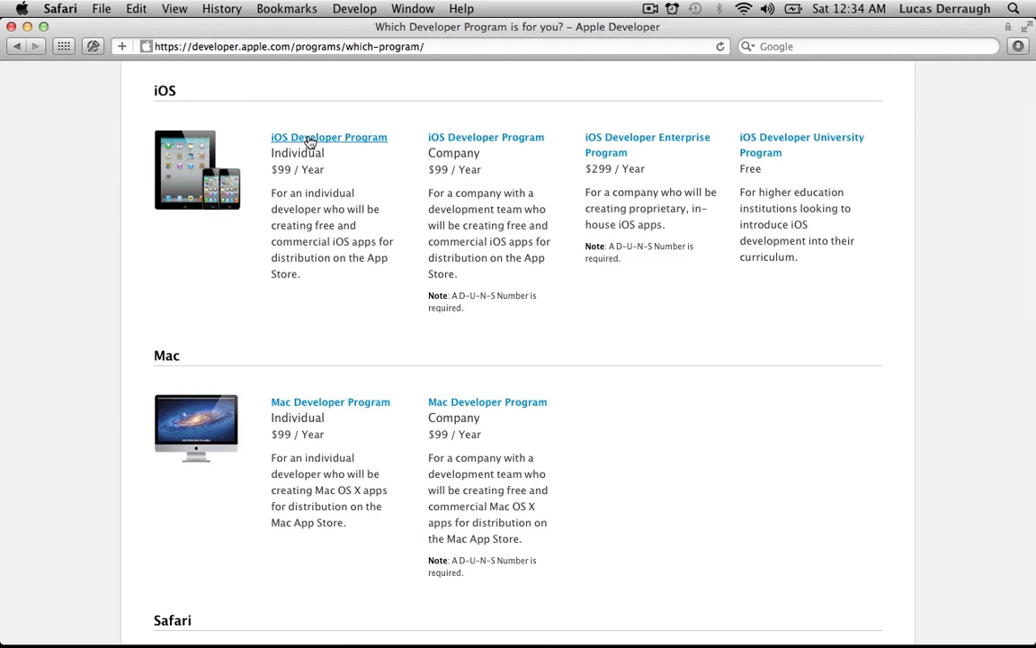
mouse_move(277, 288)
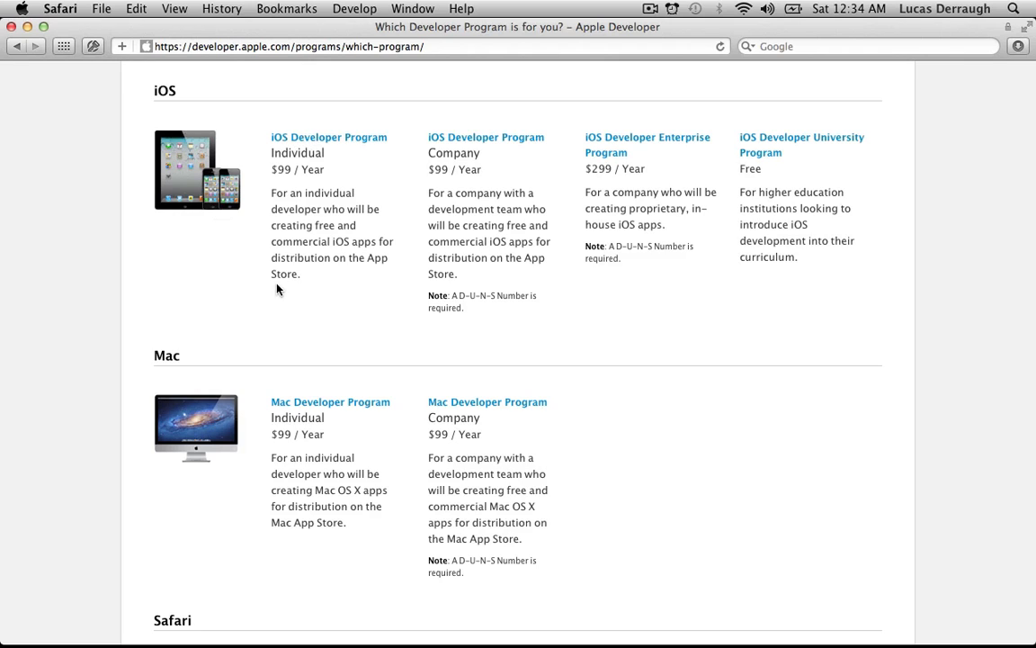
mouse_move(284, 339)
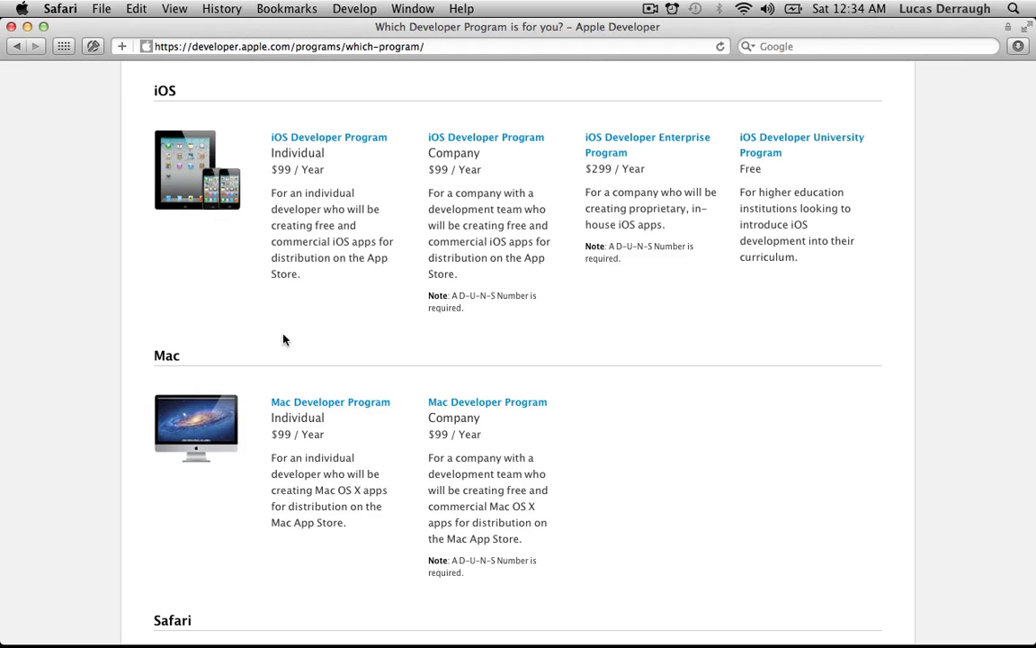
mouse_move(331, 403)
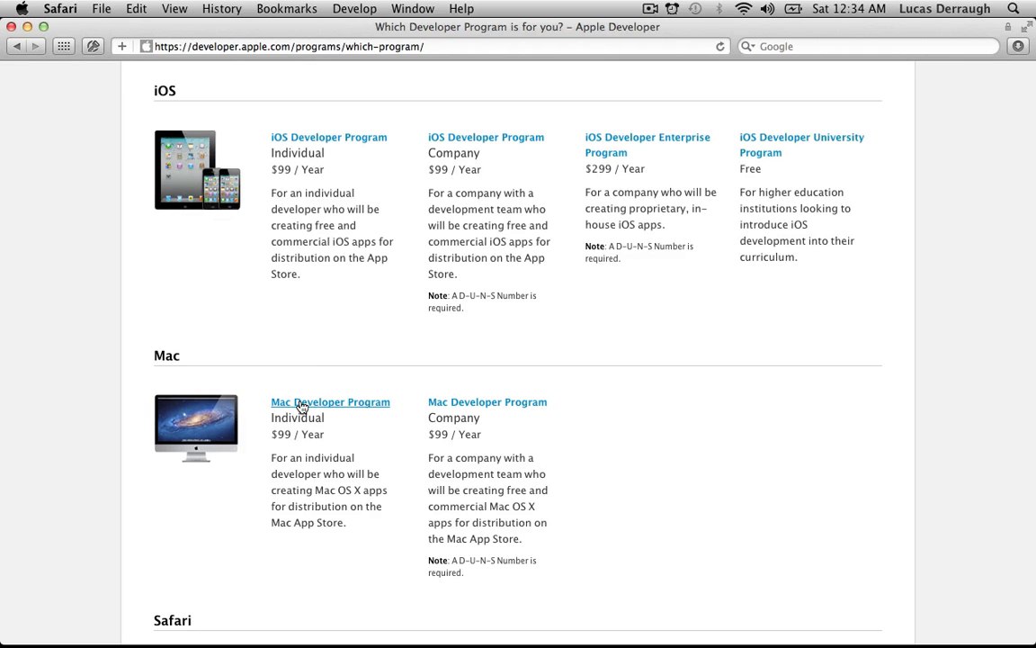
click(331, 403)
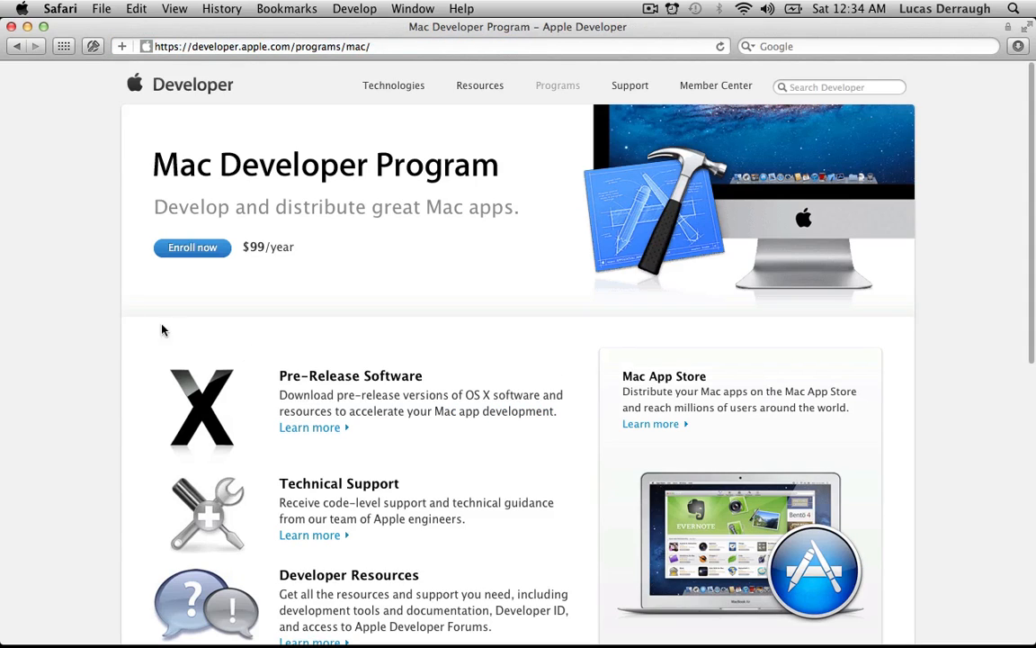
mouse_move(191, 248)
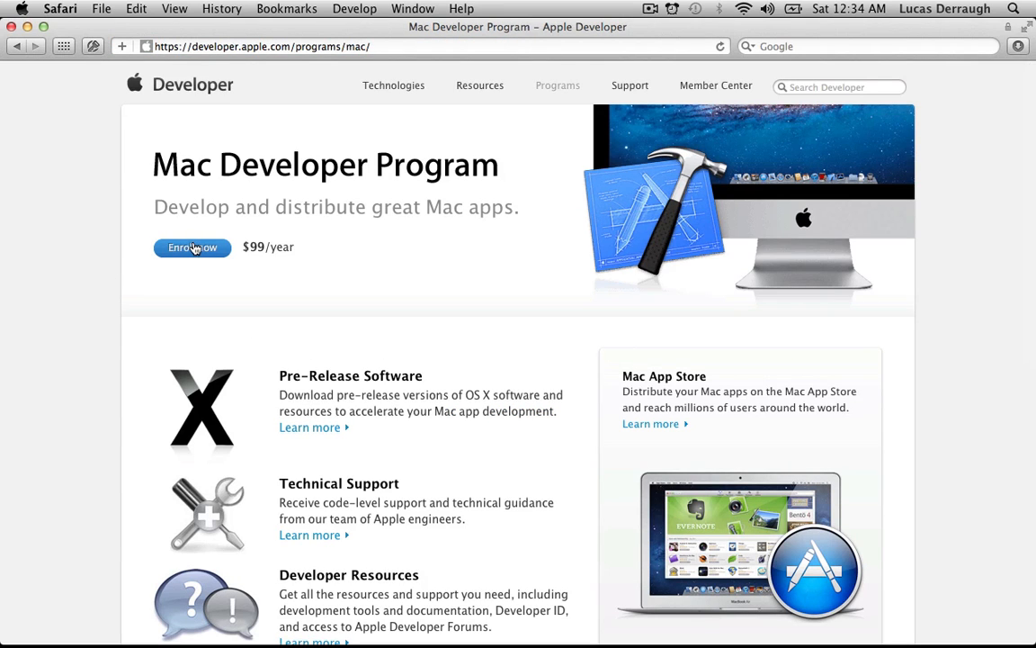
Start Enroll Now, continue to the Apple ID step, cancel out, and review the enrollment overview.
click(191, 248)
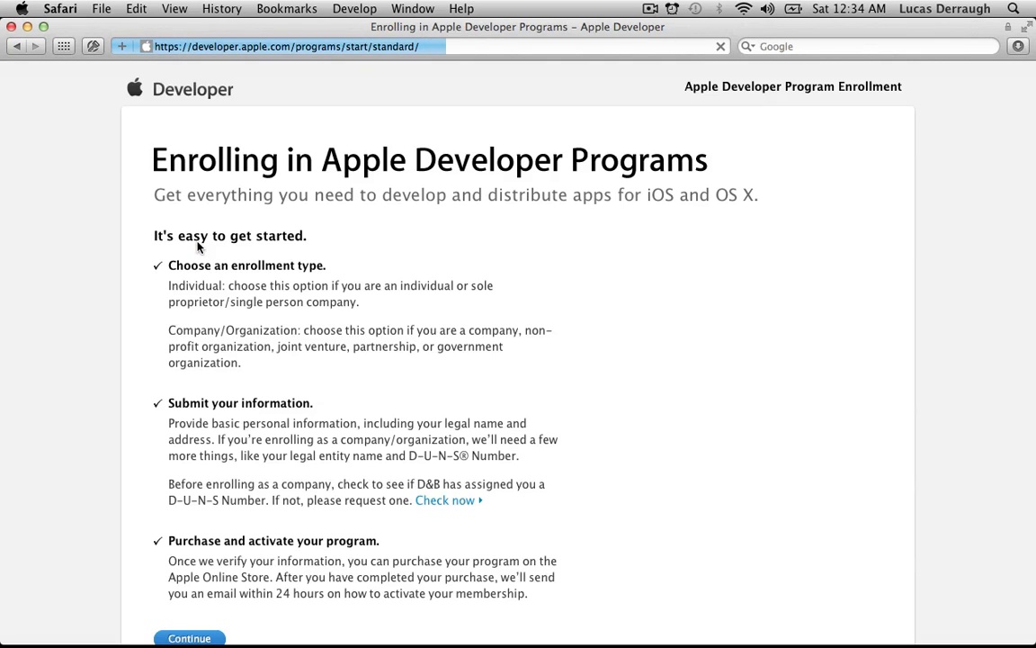
click(189, 637)
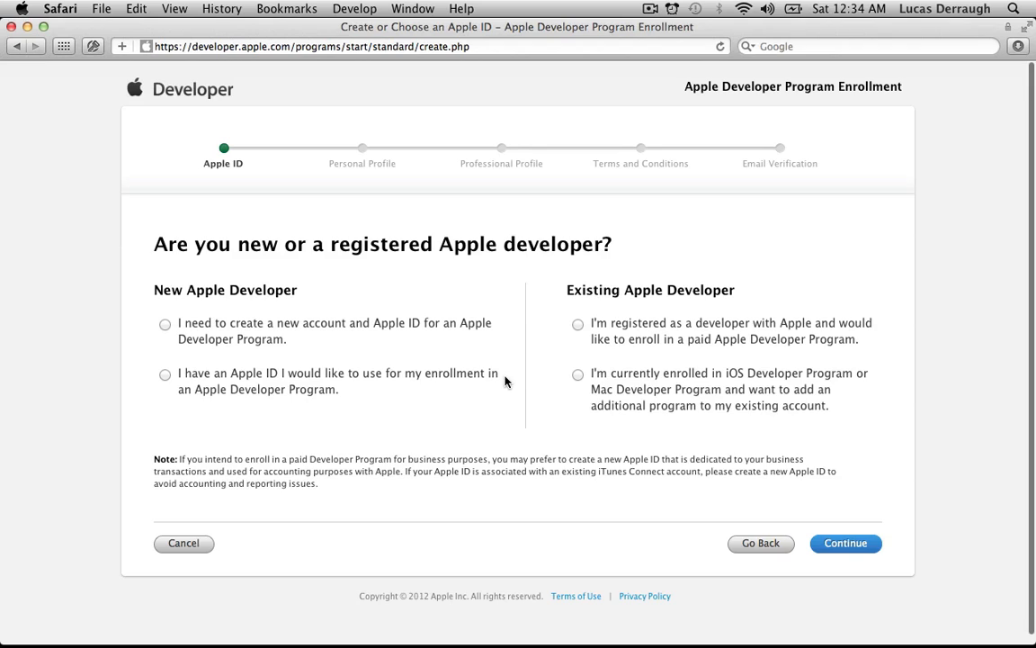
mouse_move(378, 358)
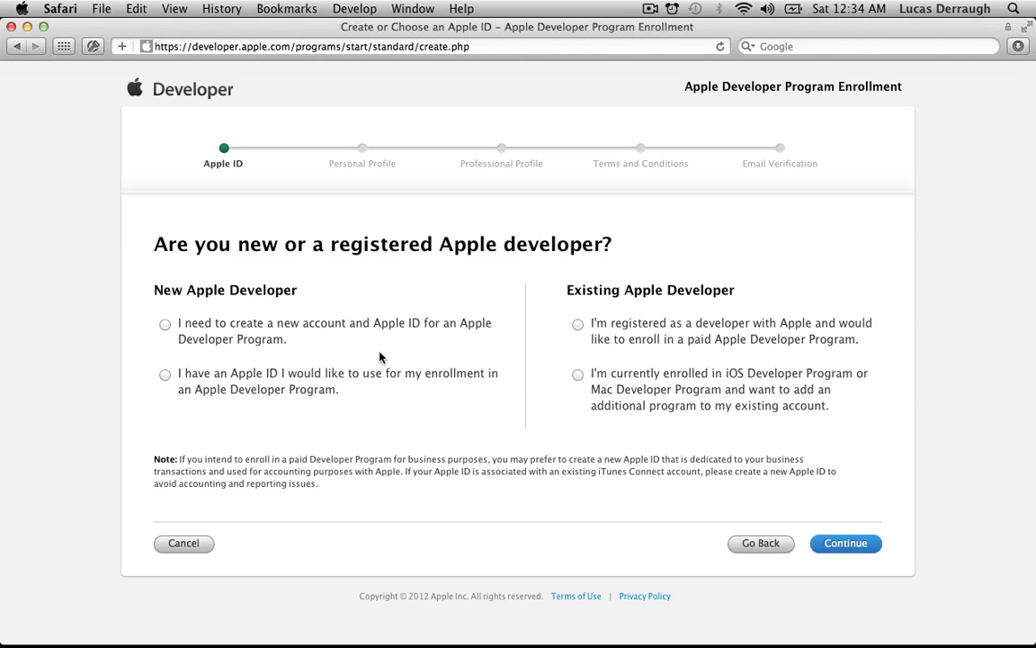
mouse_move(378, 399)
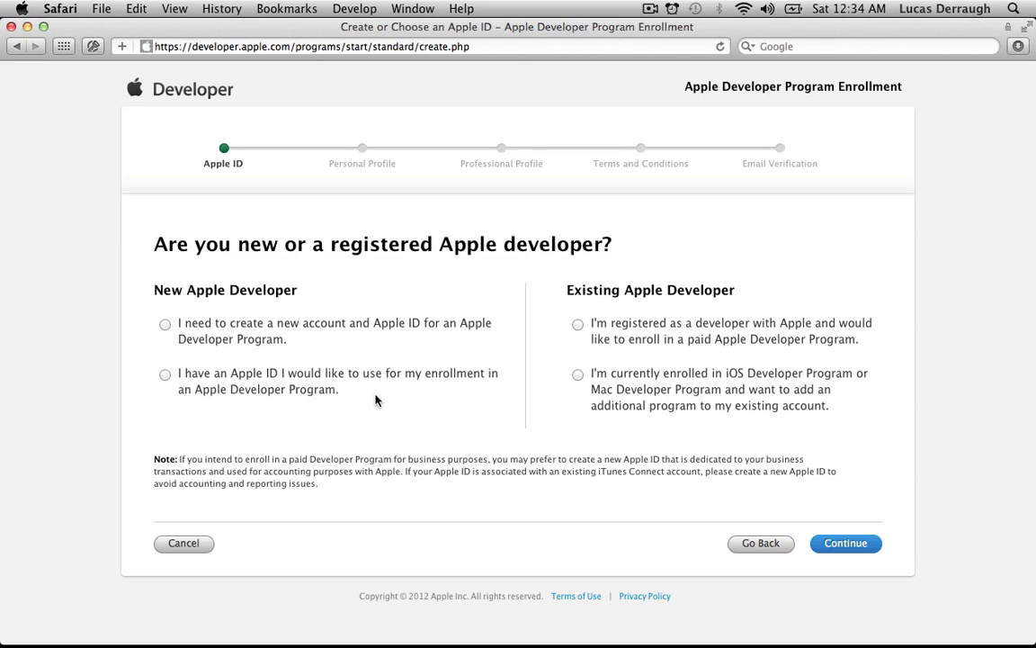
mouse_move(232, 521)
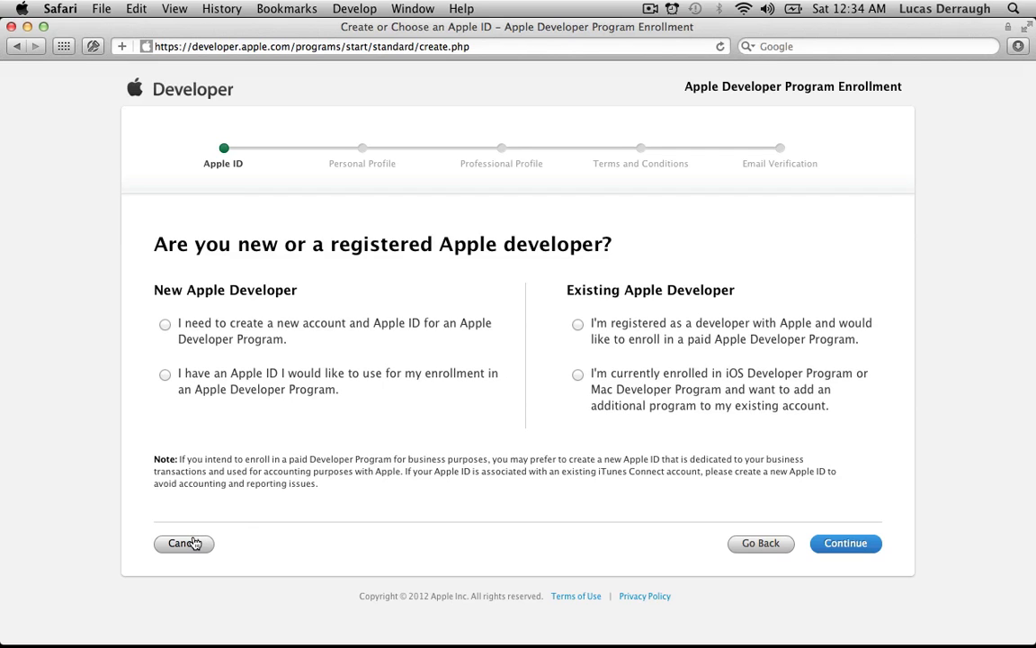
click(183, 543)
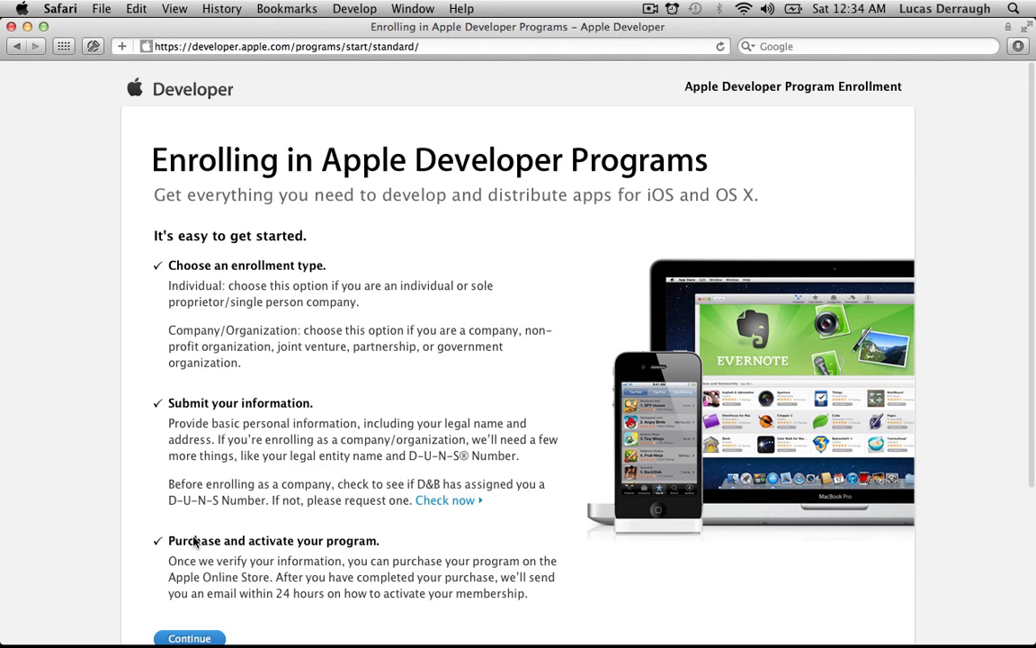
mouse_move(165, 507)
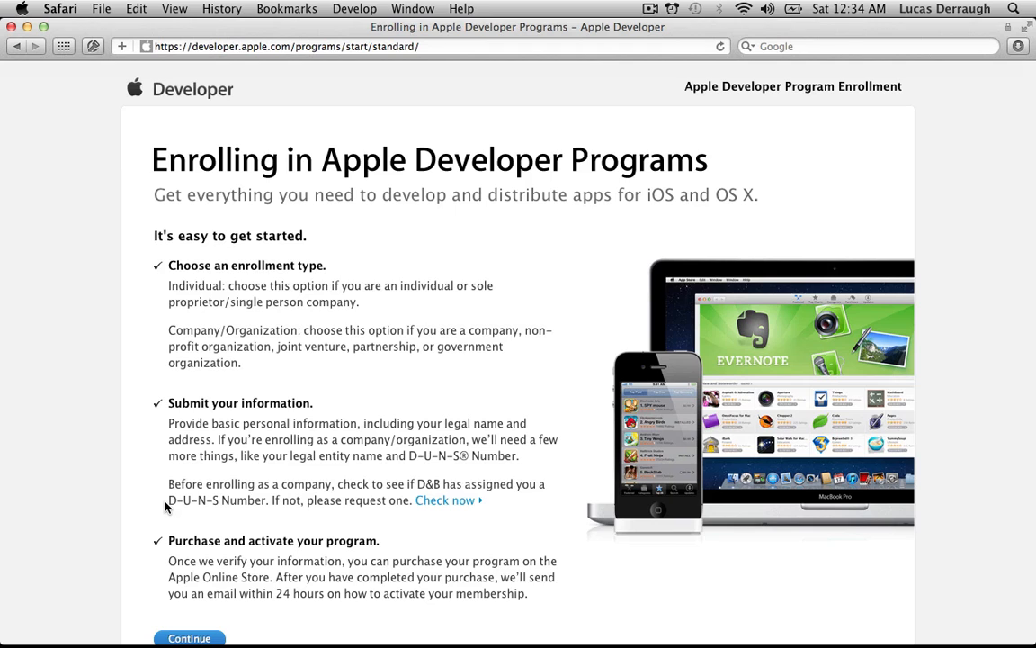
scroll(down, 3)
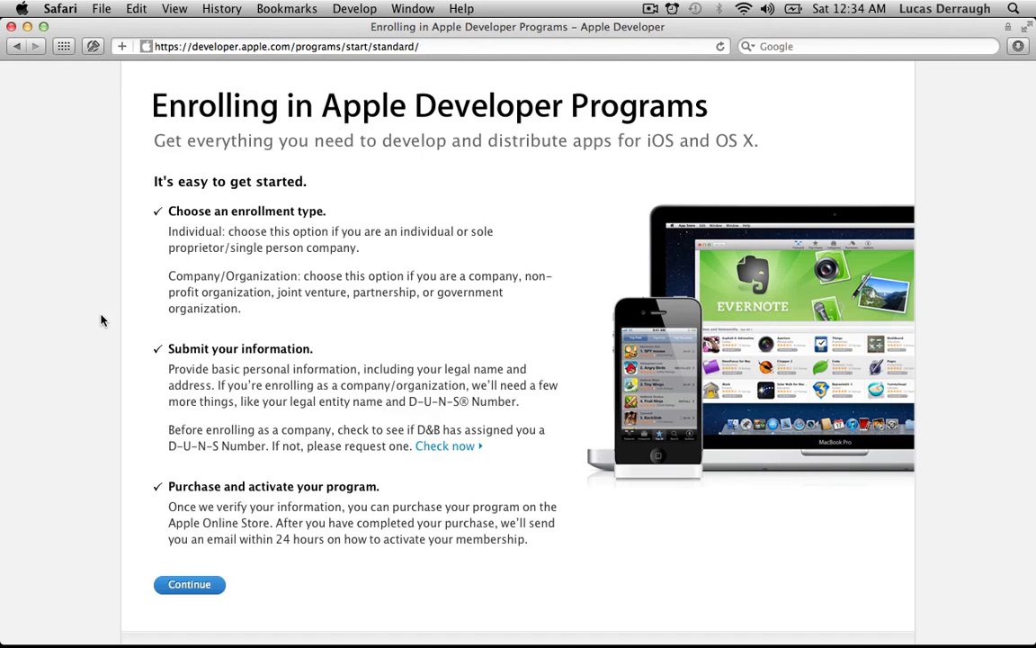
scroll(up, 3)
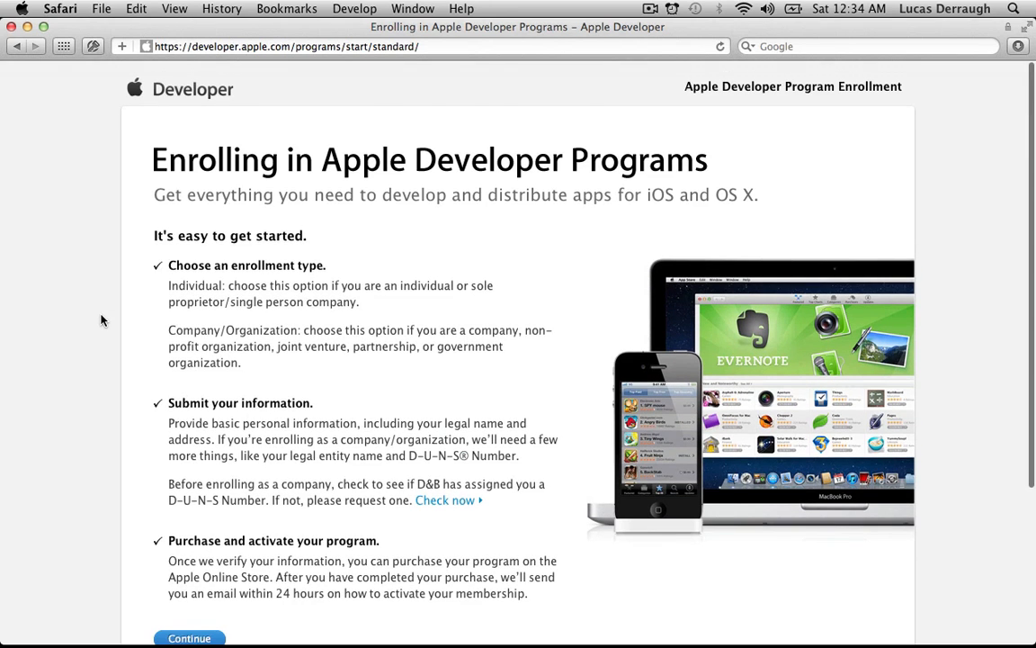
mouse_move(90, 74)
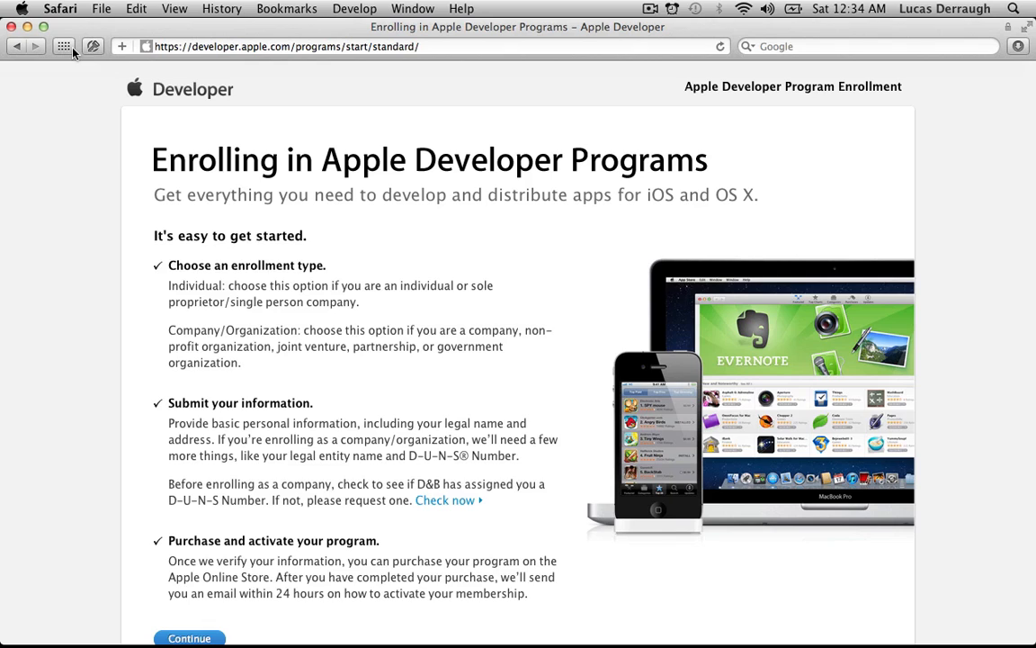
mouse_move(64, 46)
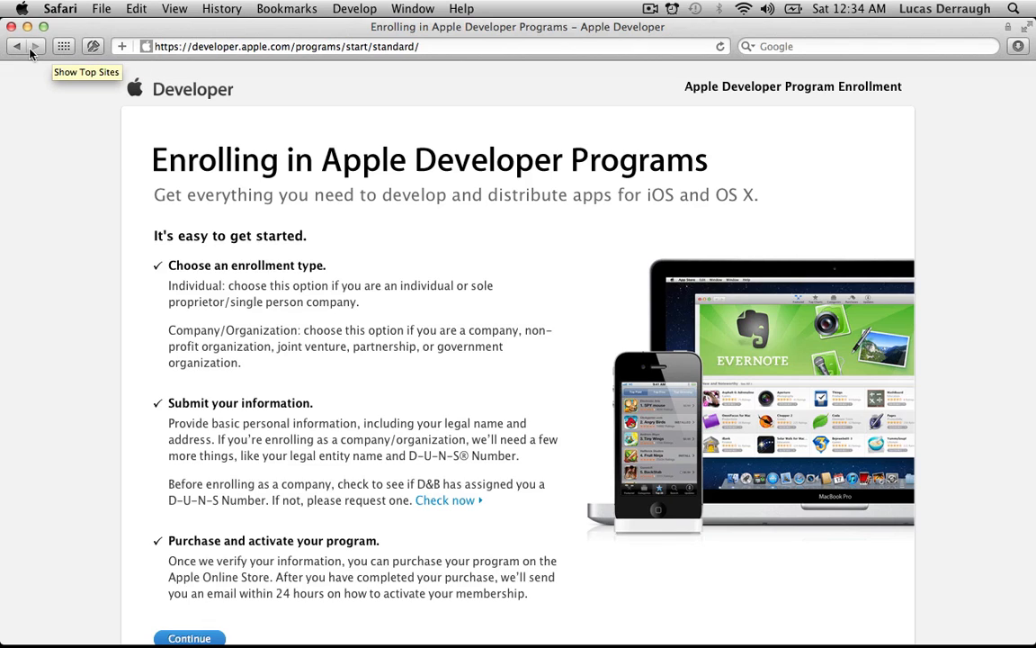
mouse_move(190, 104)
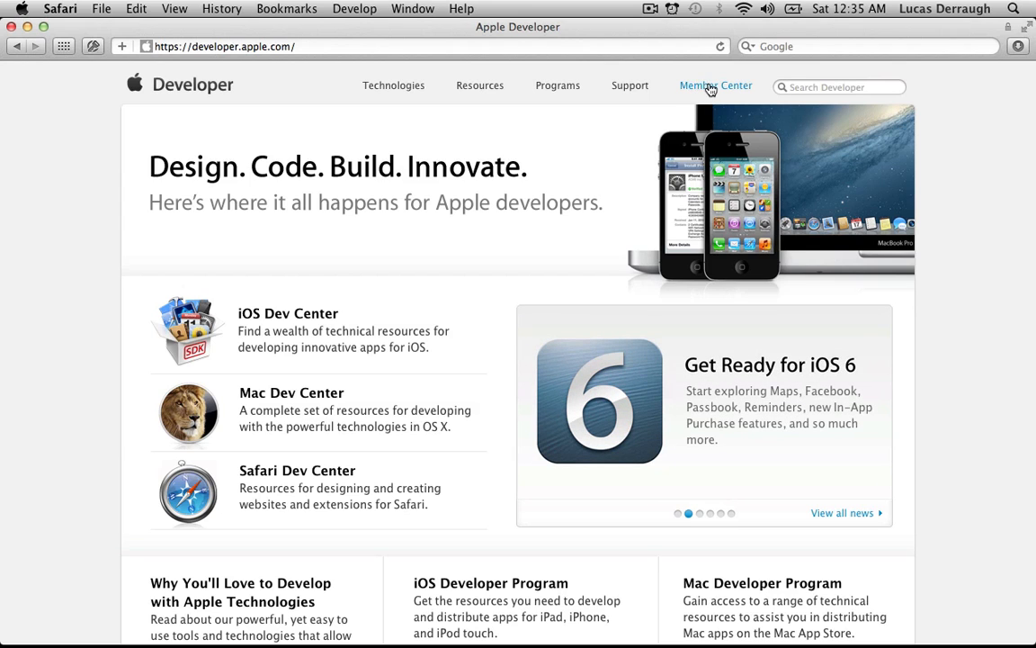
click(716, 87)
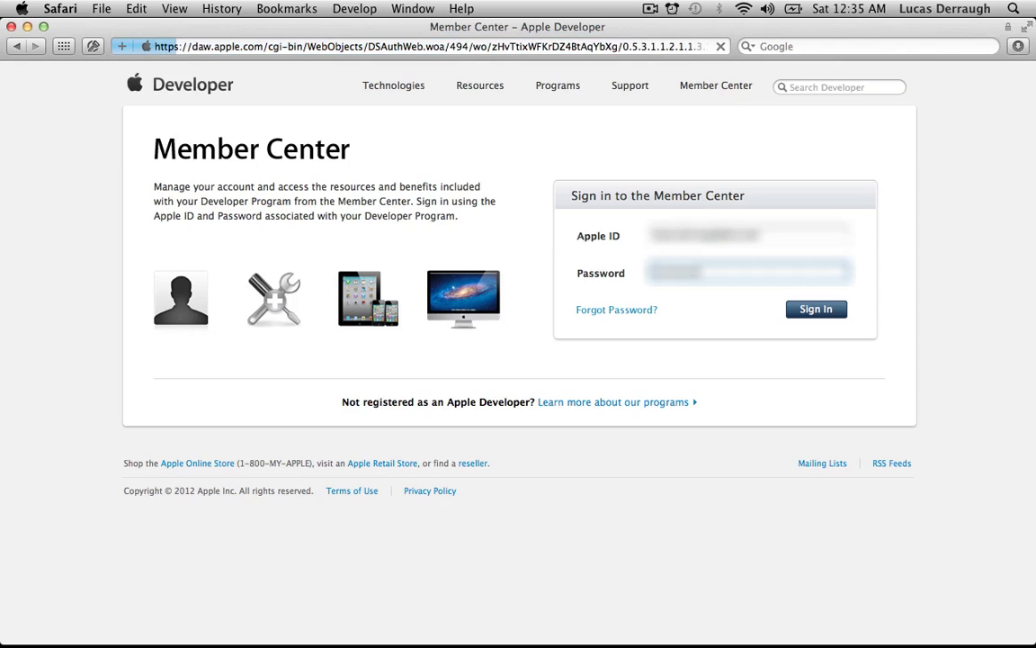
click(815, 309)
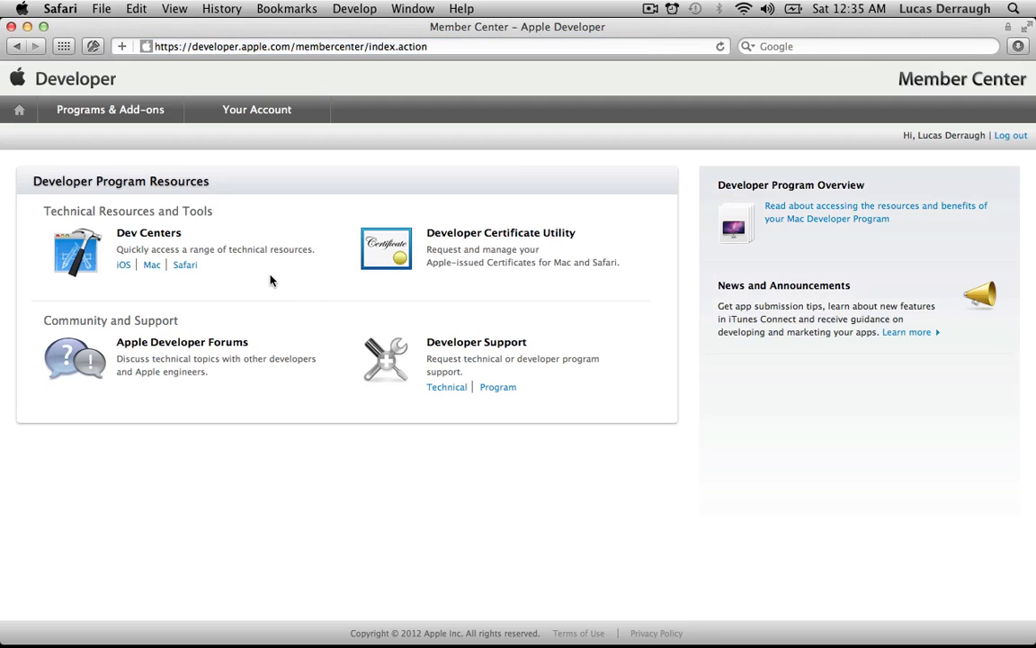
mouse_move(338, 331)
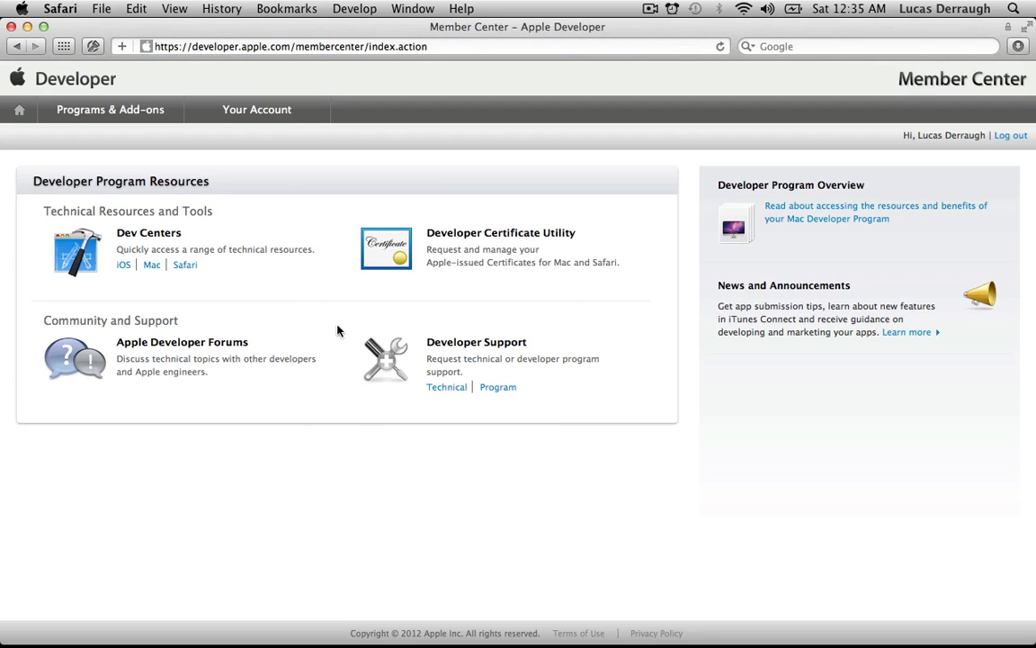
mouse_move(152, 268)
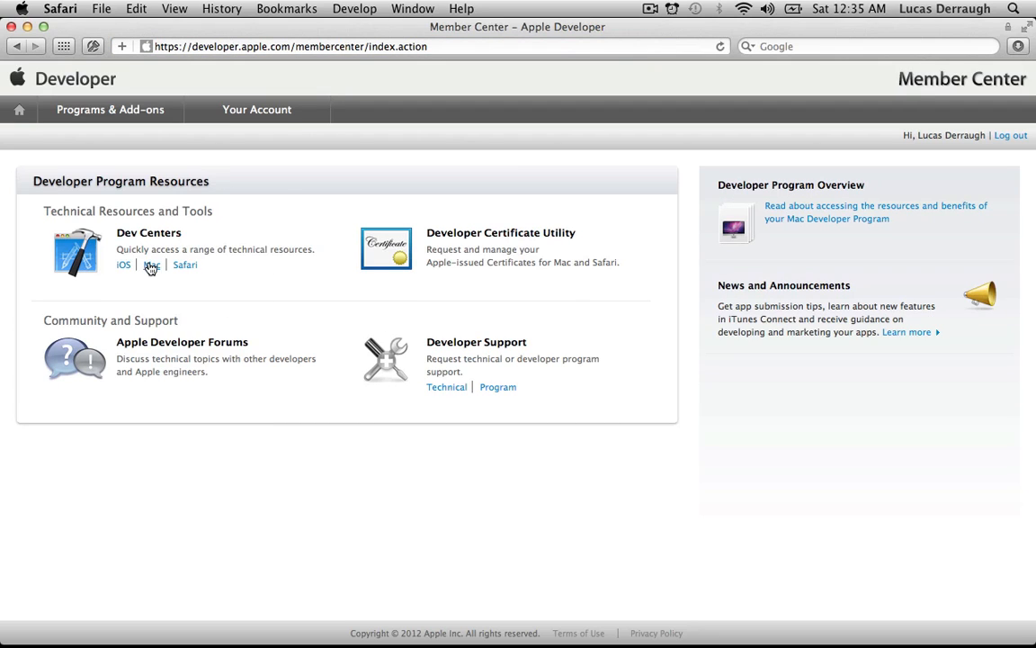
mouse_move(153, 273)
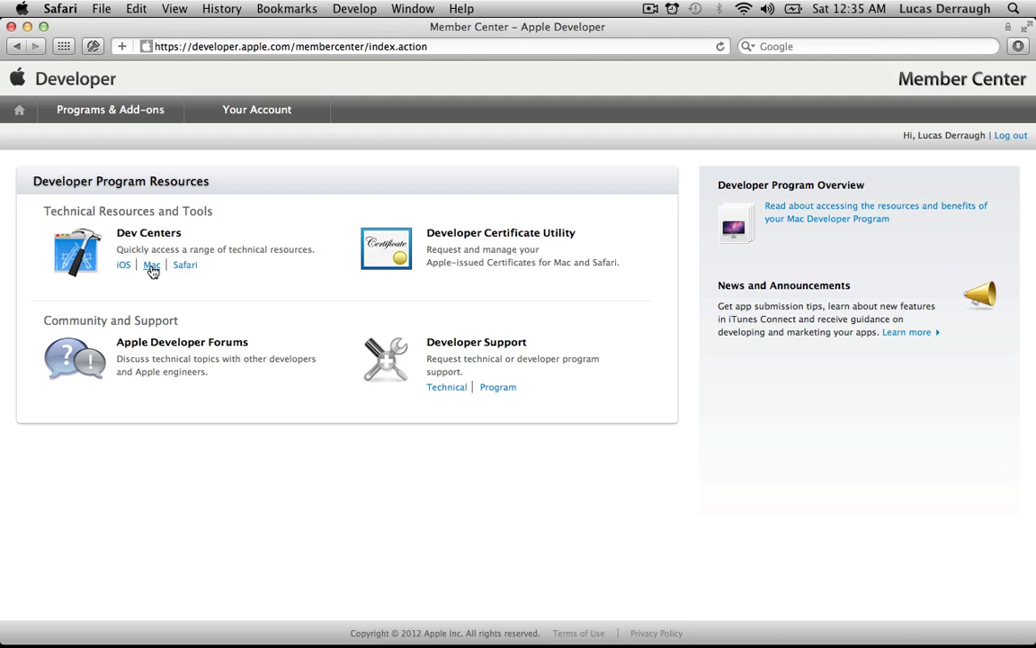
Enter the Mac Dev Center and review the OS X Mountain Lion resources and downloads.
click(151, 265)
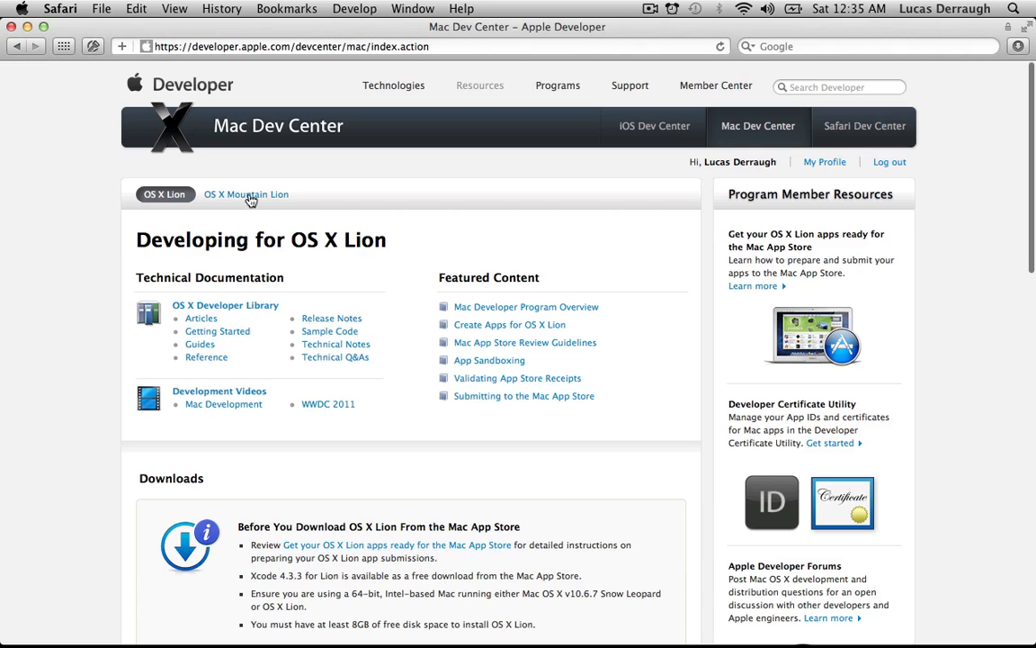
mouse_move(260, 200)
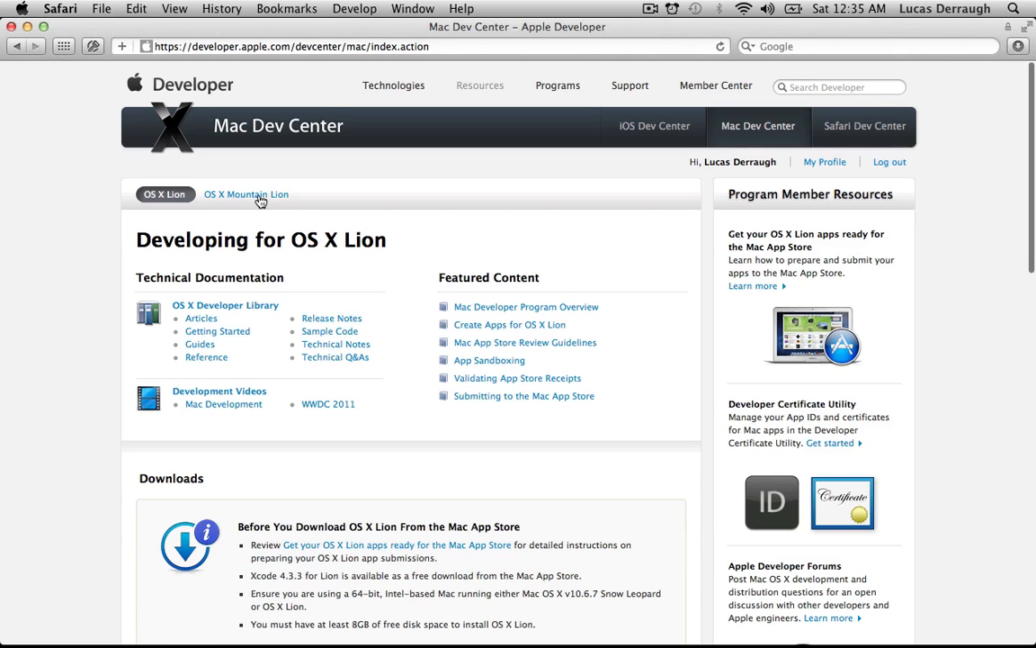
click(256, 195)
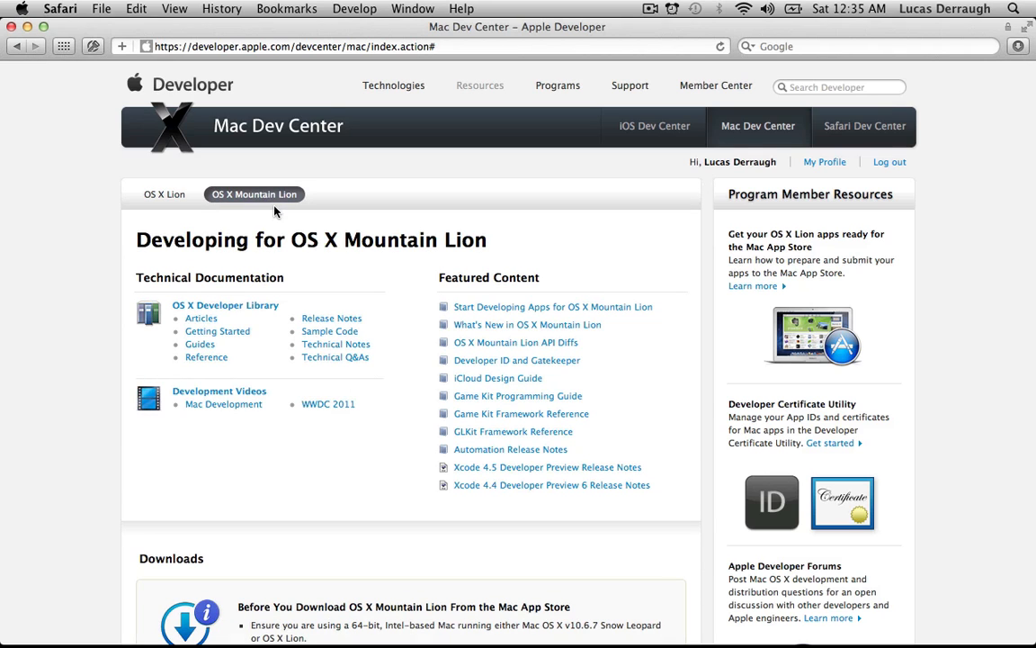
mouse_move(90, 273)
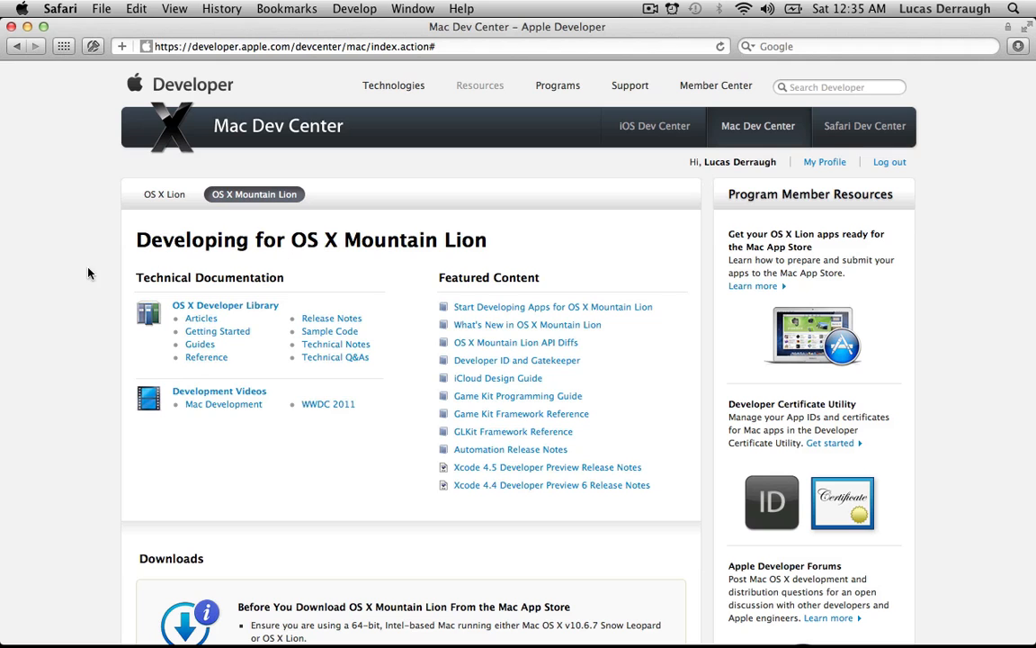
scroll(down, 3)
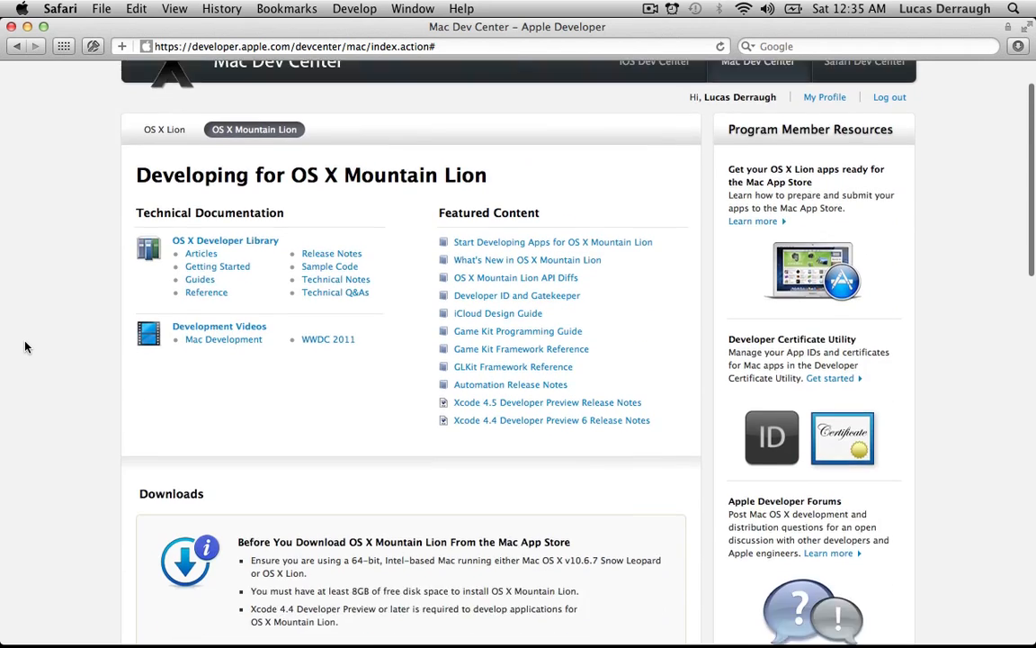
scroll(down, 3)
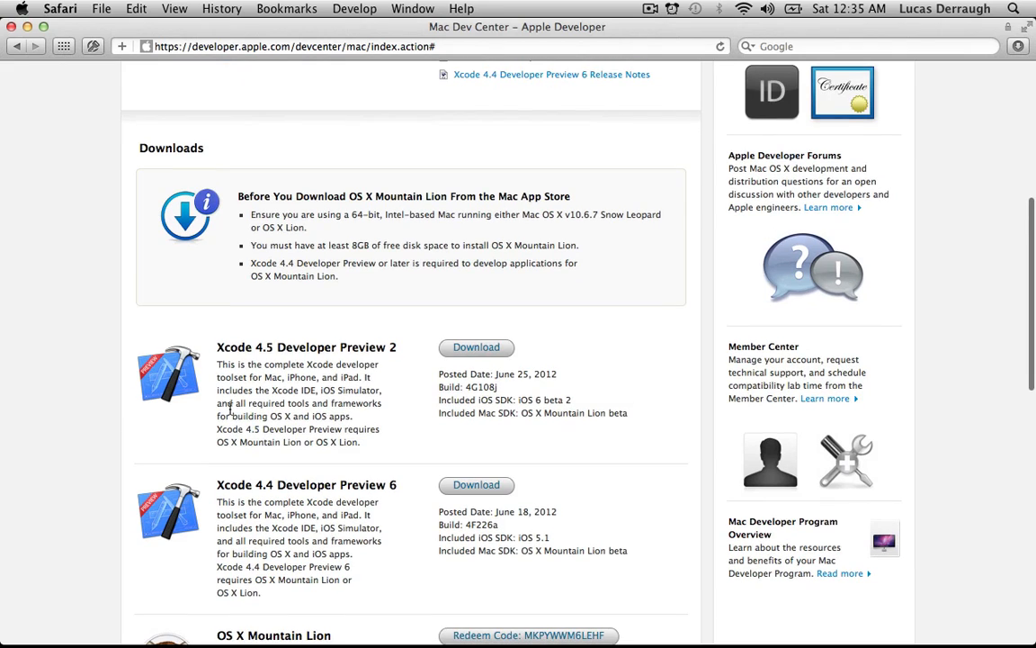
scroll(down, 3)
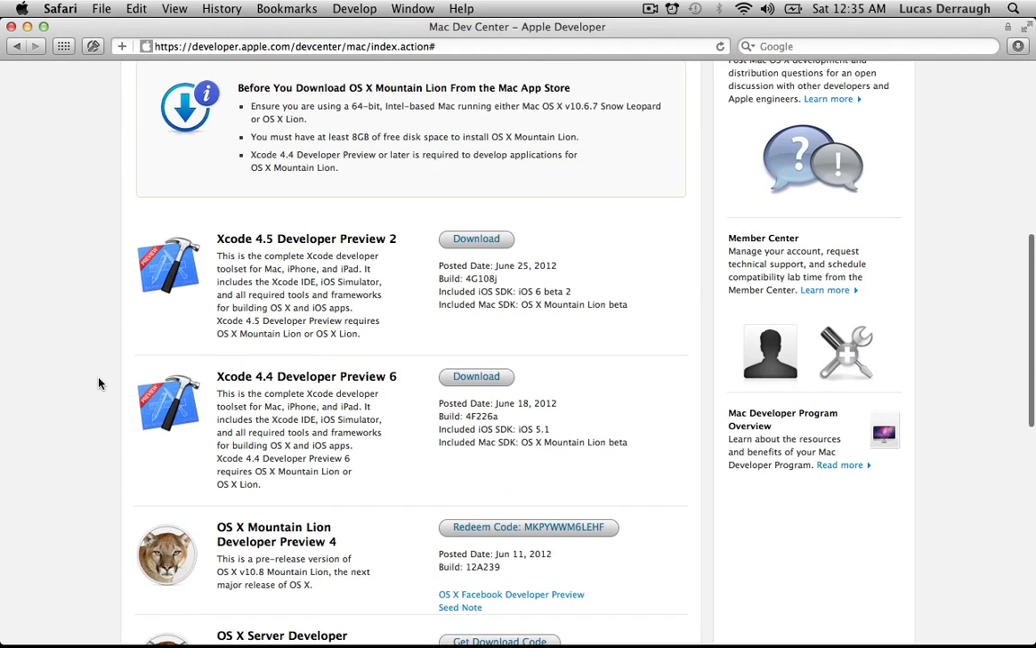
scroll(up, 3)
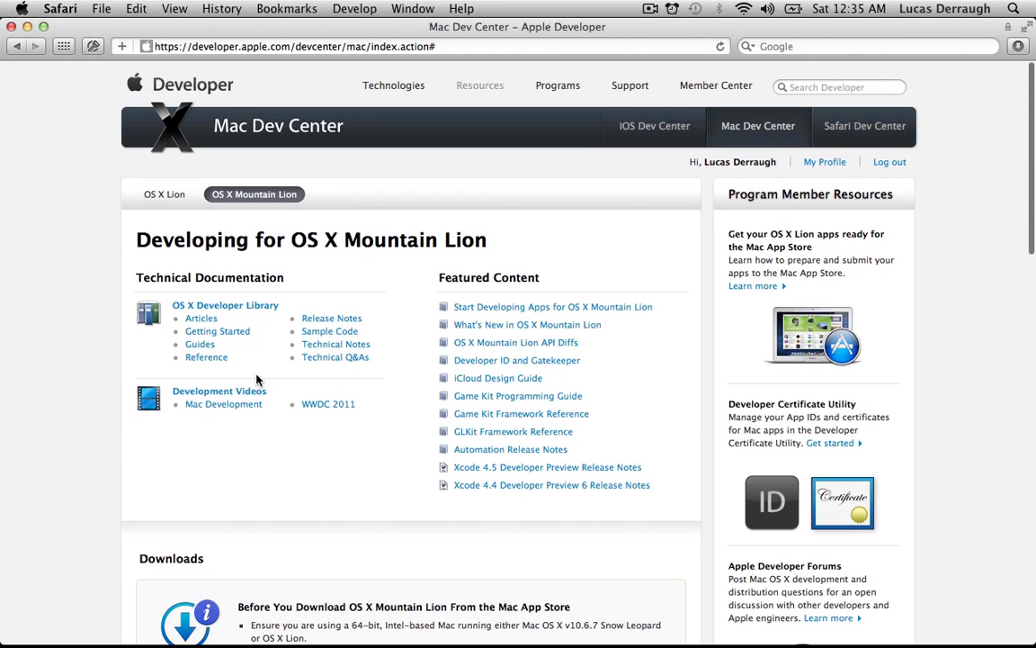
mouse_move(364, 257)
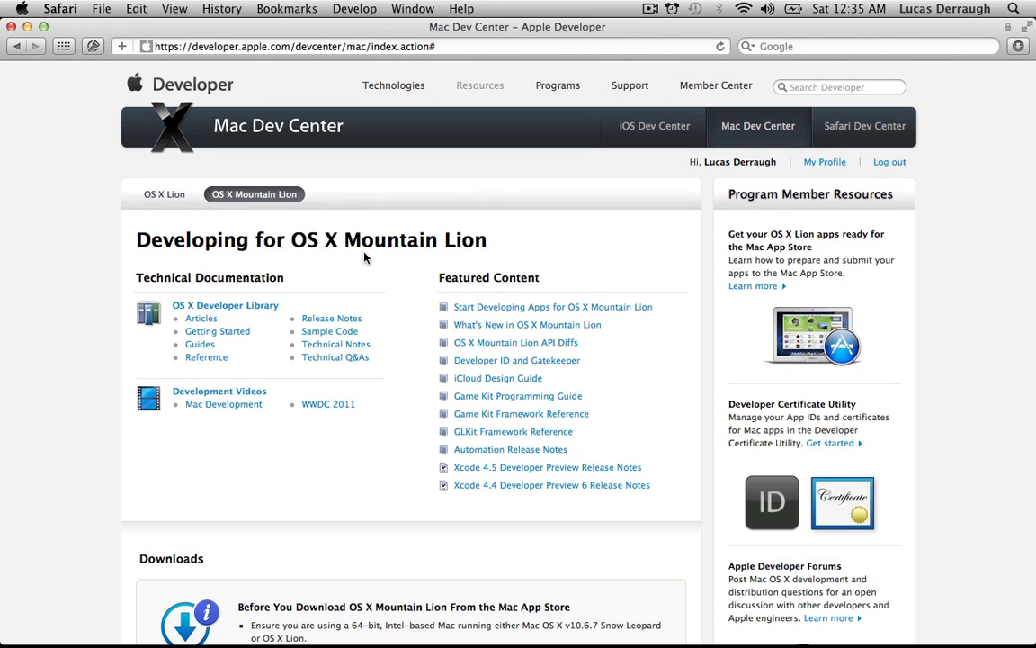
mouse_move(385, 430)
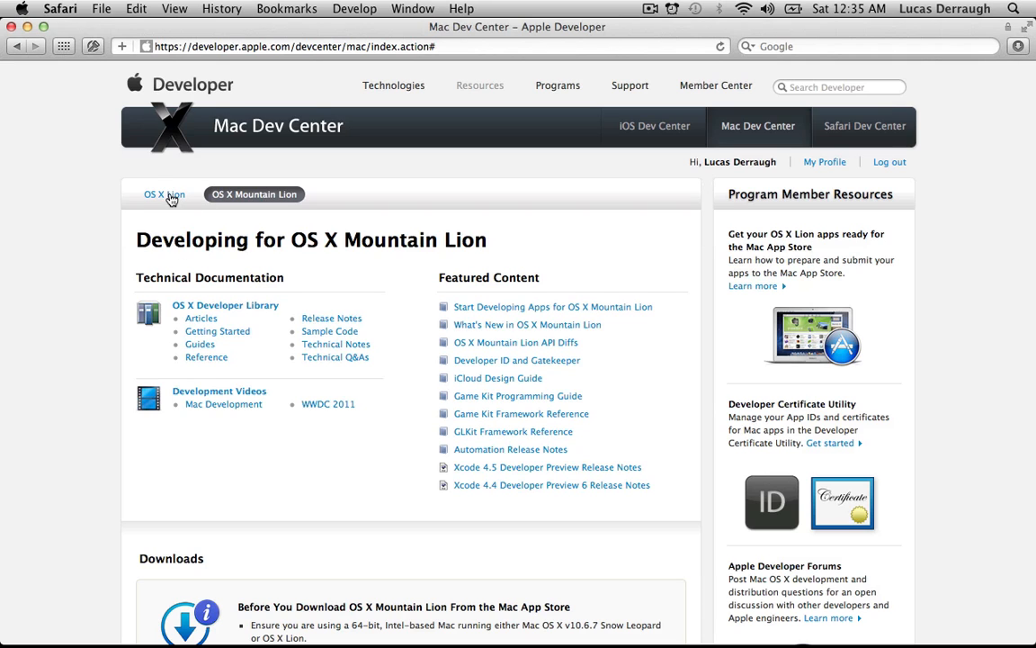
Switch back to the Developing for OS X Lion resources.
click(164, 195)
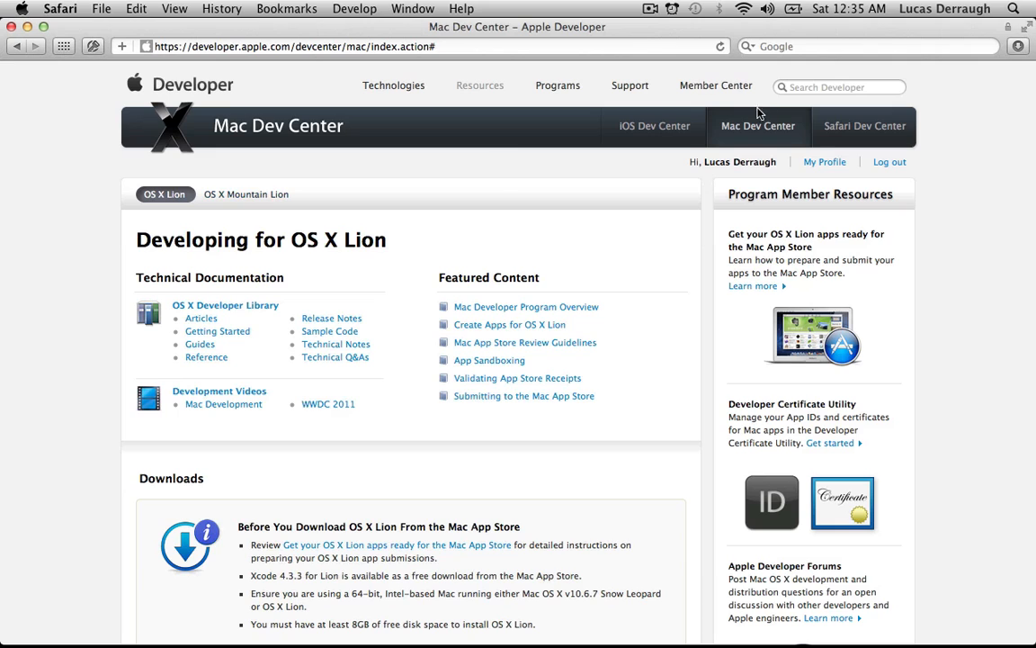
Return to Member Center and bring up the Developer Certificate Utility for Mac Apps.
click(716, 84)
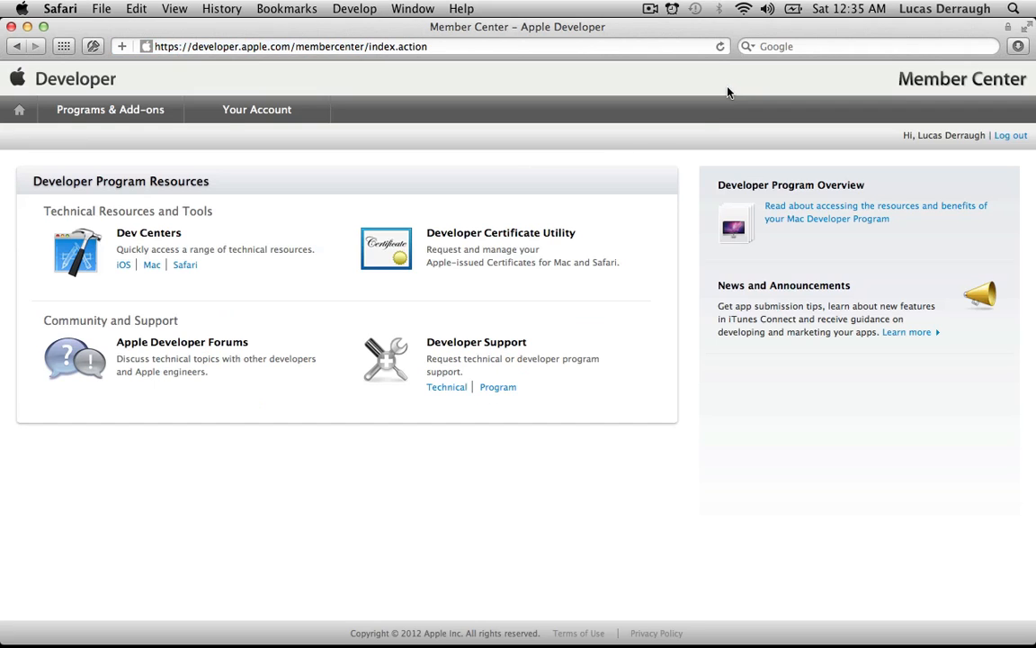
mouse_move(496, 256)
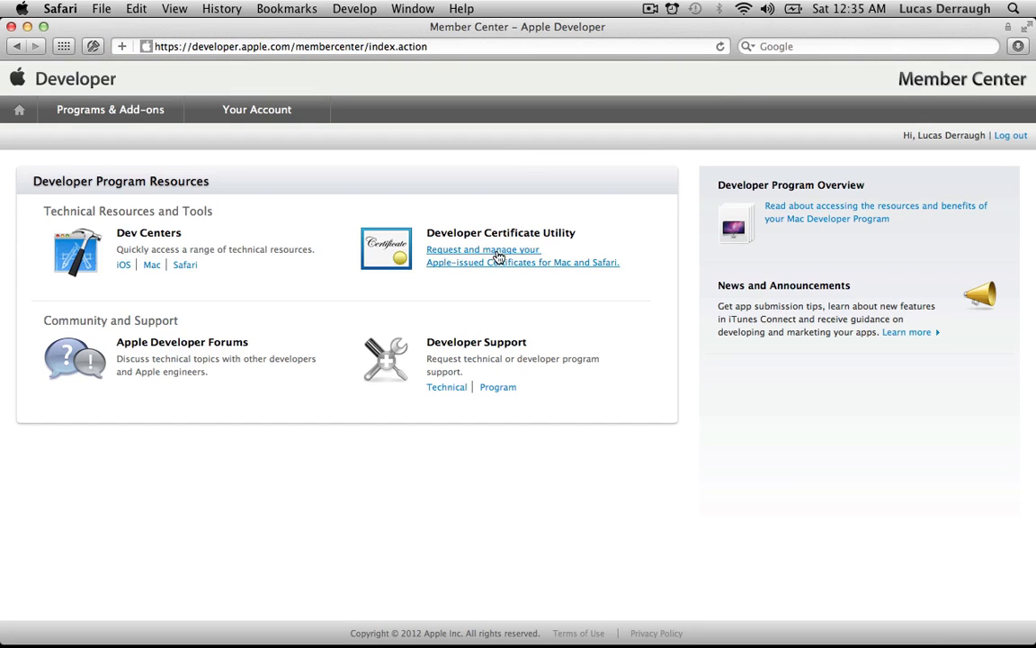
click(482, 249)
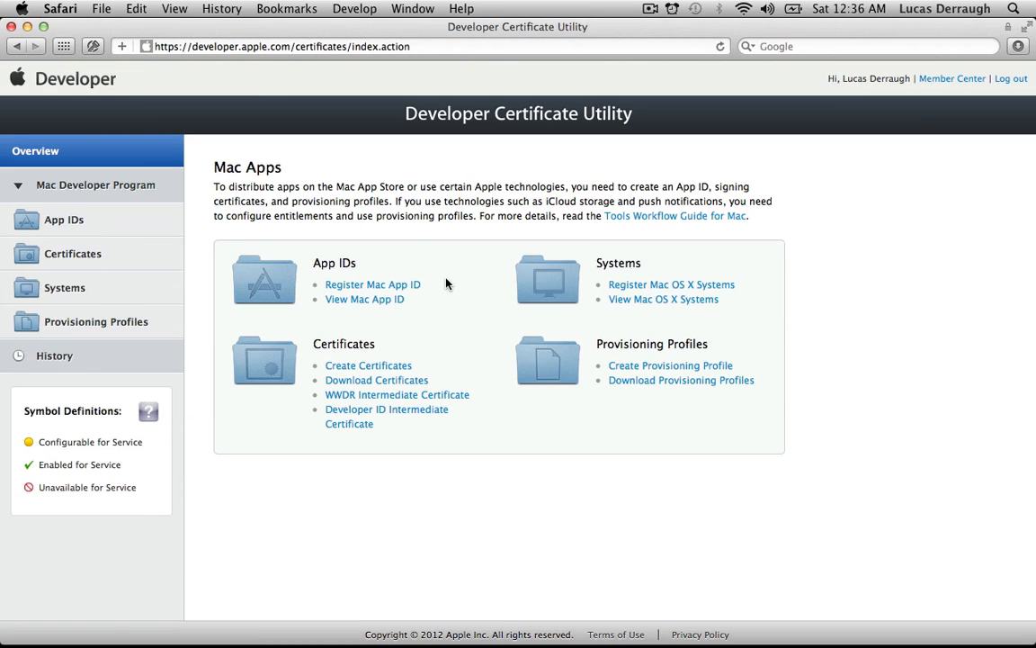
mouse_move(459, 298)
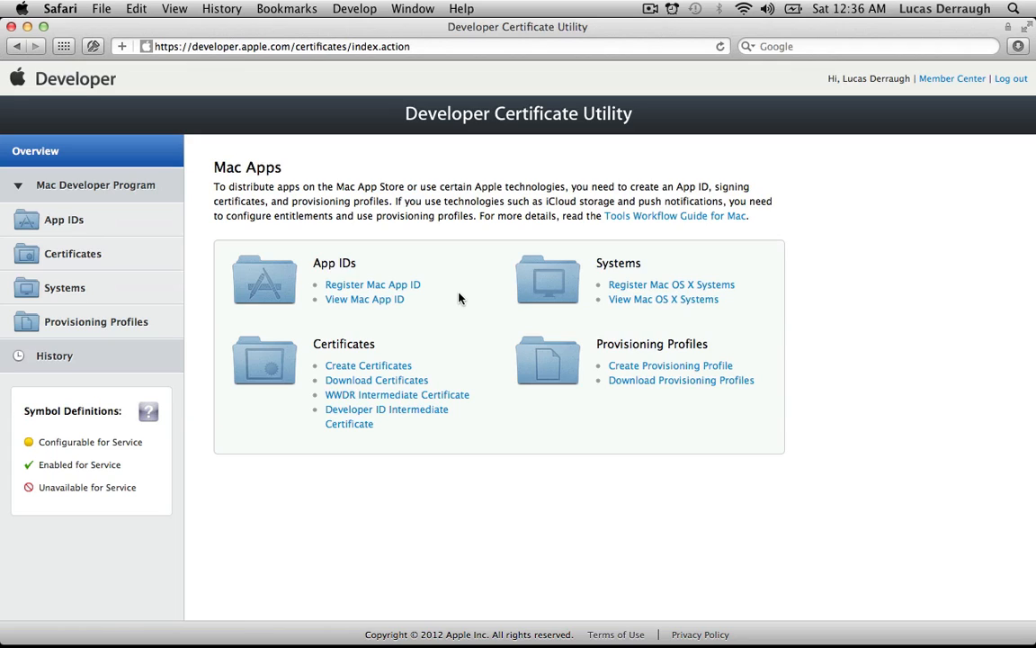
mouse_move(453, 331)
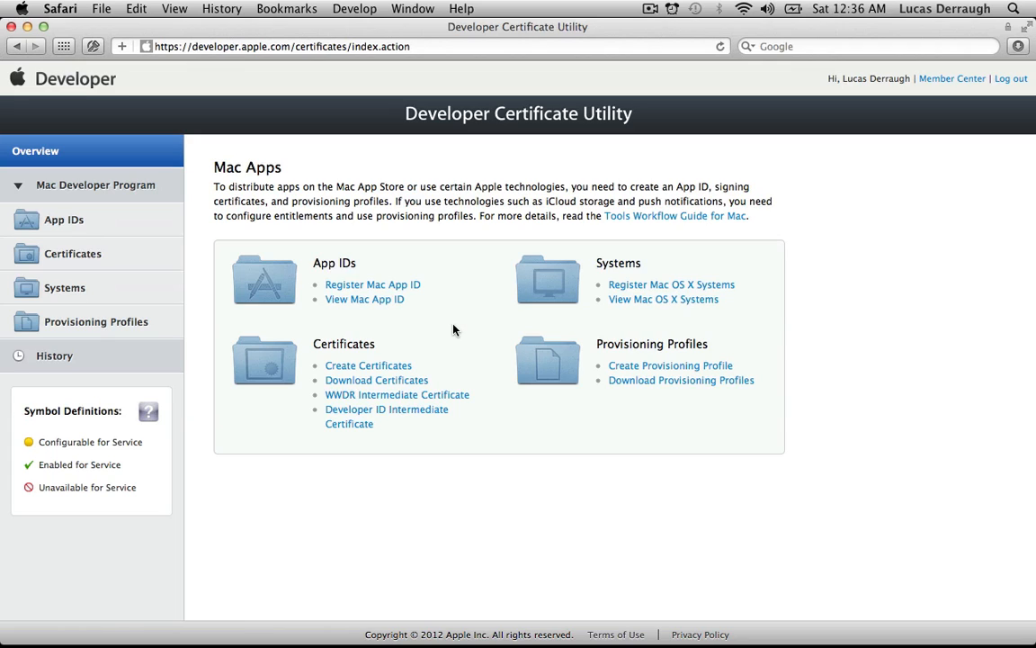
mouse_move(458, 345)
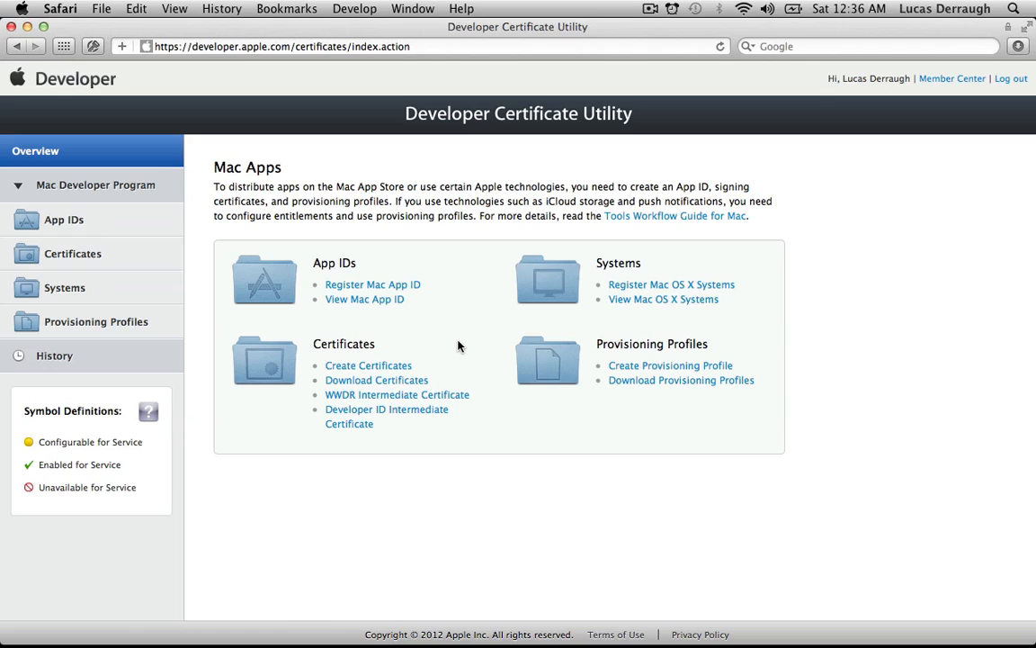
mouse_move(487, 371)
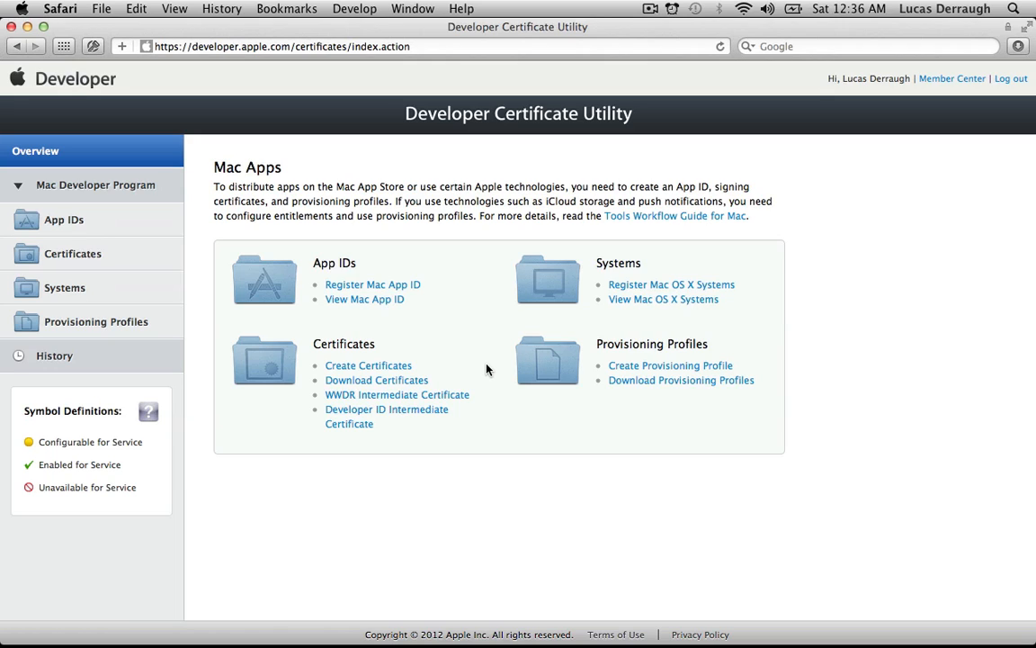
mouse_move(432, 421)
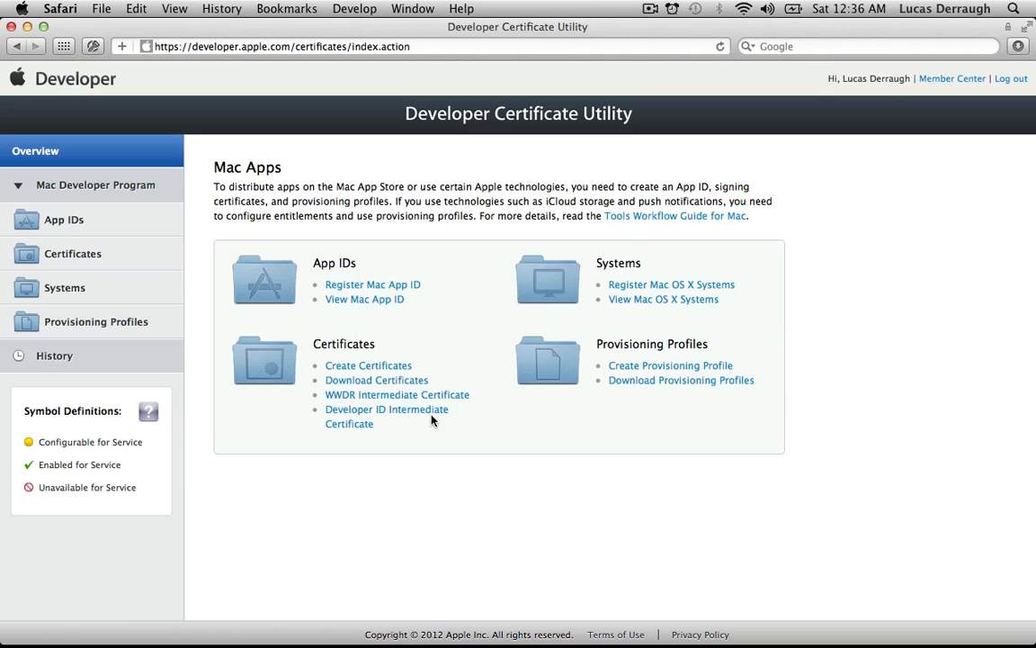
mouse_move(502, 361)
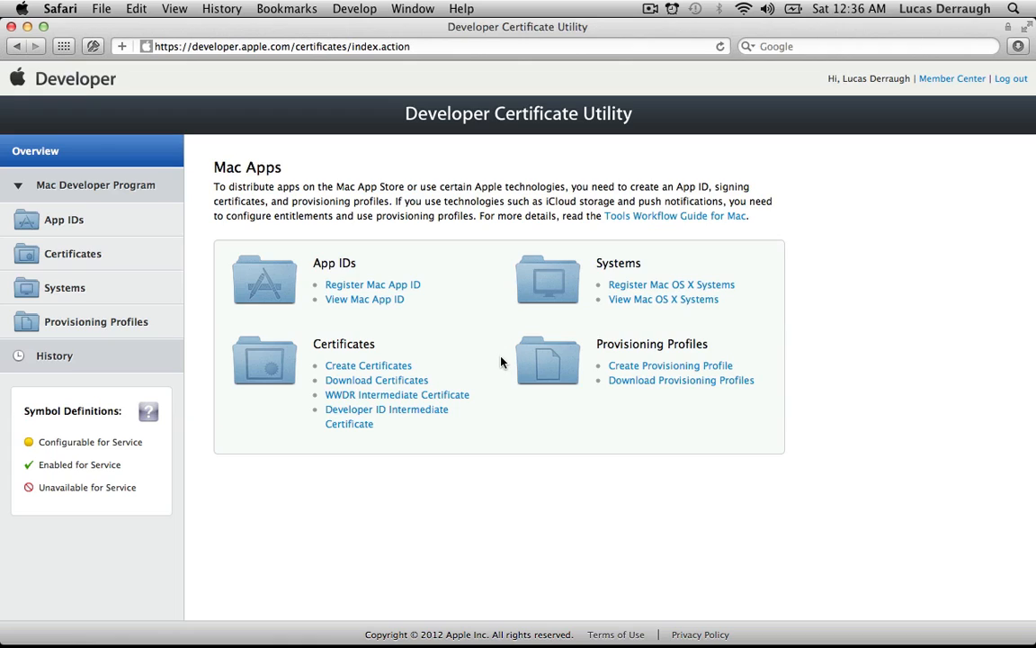
mouse_move(493, 367)
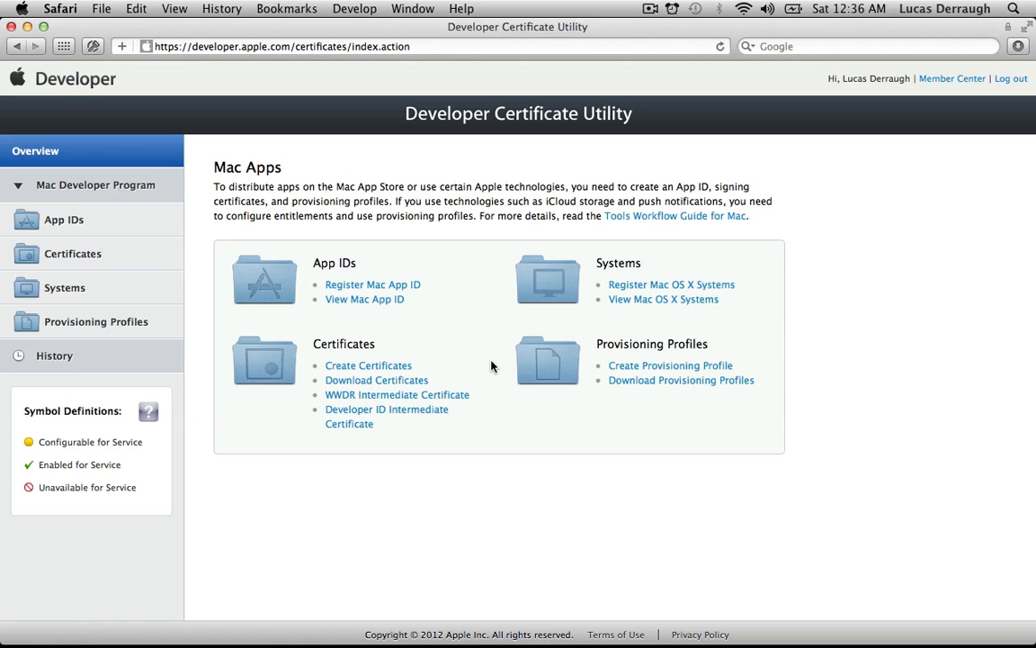